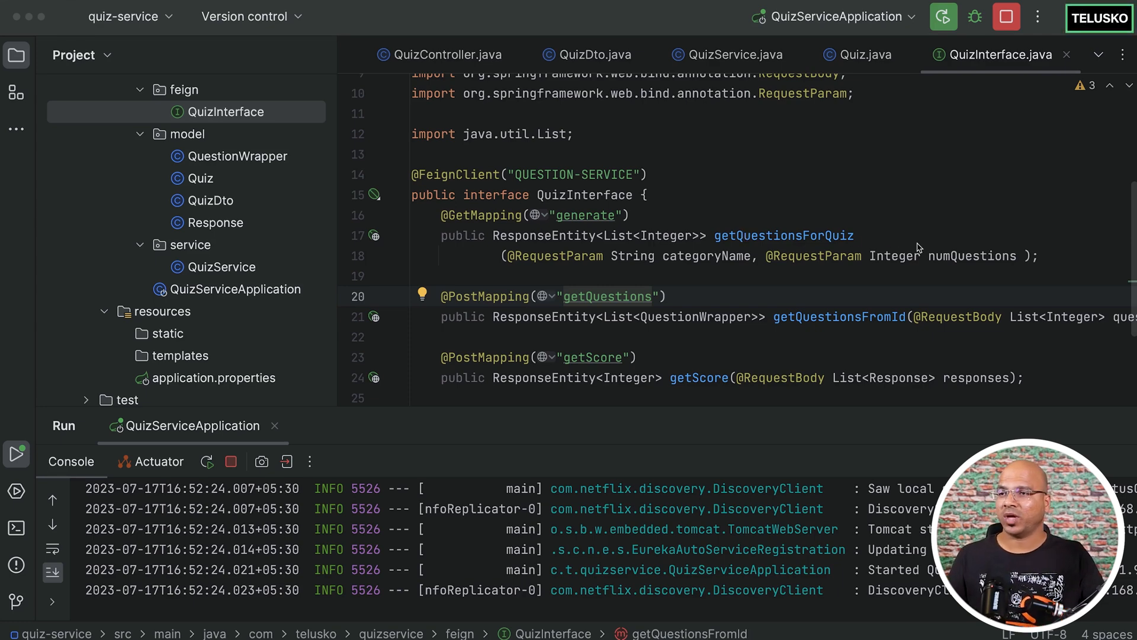
mouse_move(813, 203)
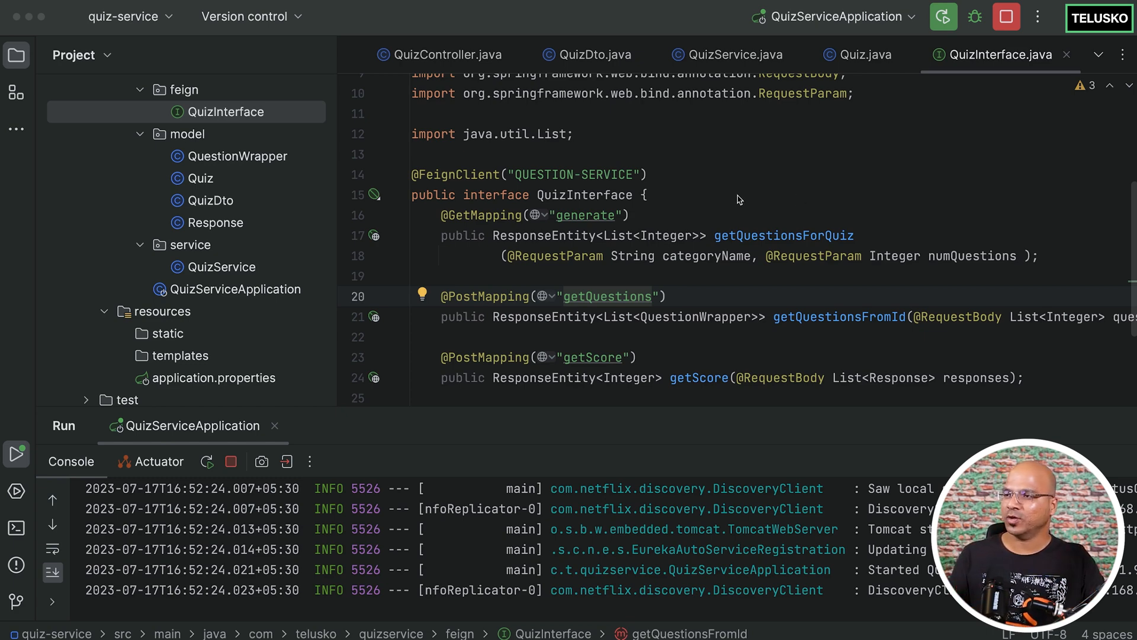
Retarget the POST request URL to localhost:8090/quiz/create.
key(Cmd+Tab)
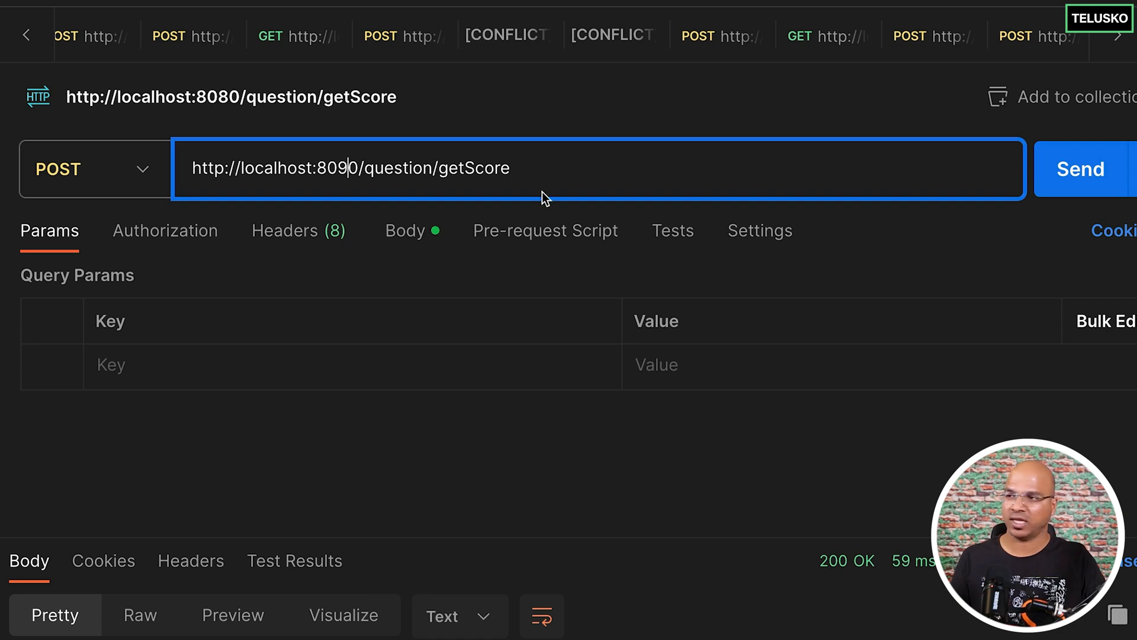
text(quiz)
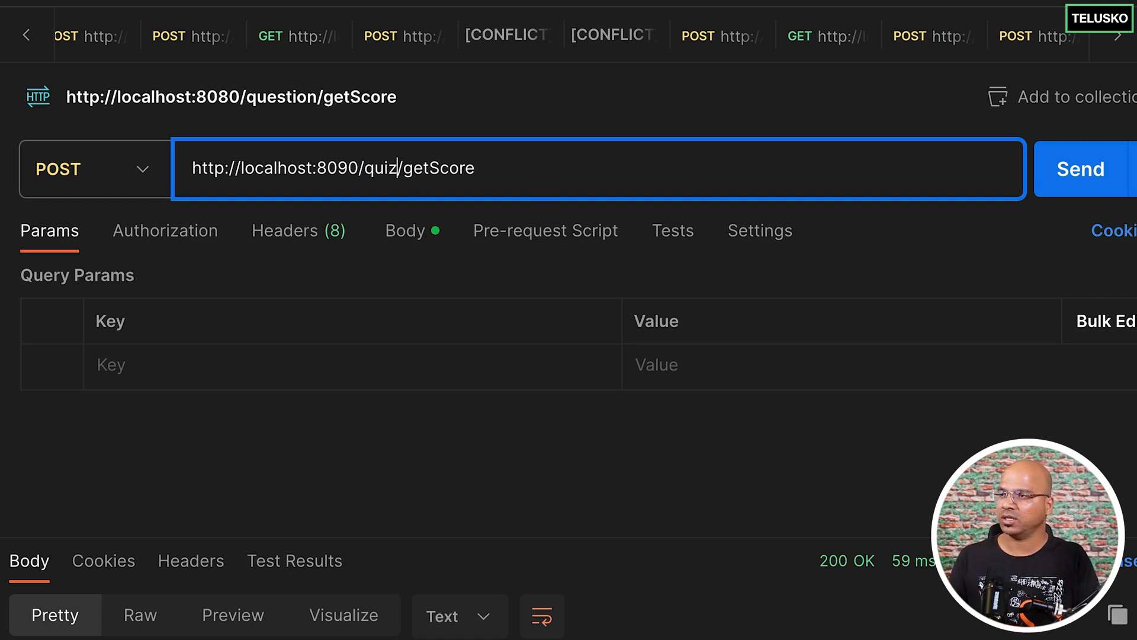
double_click(442, 167)
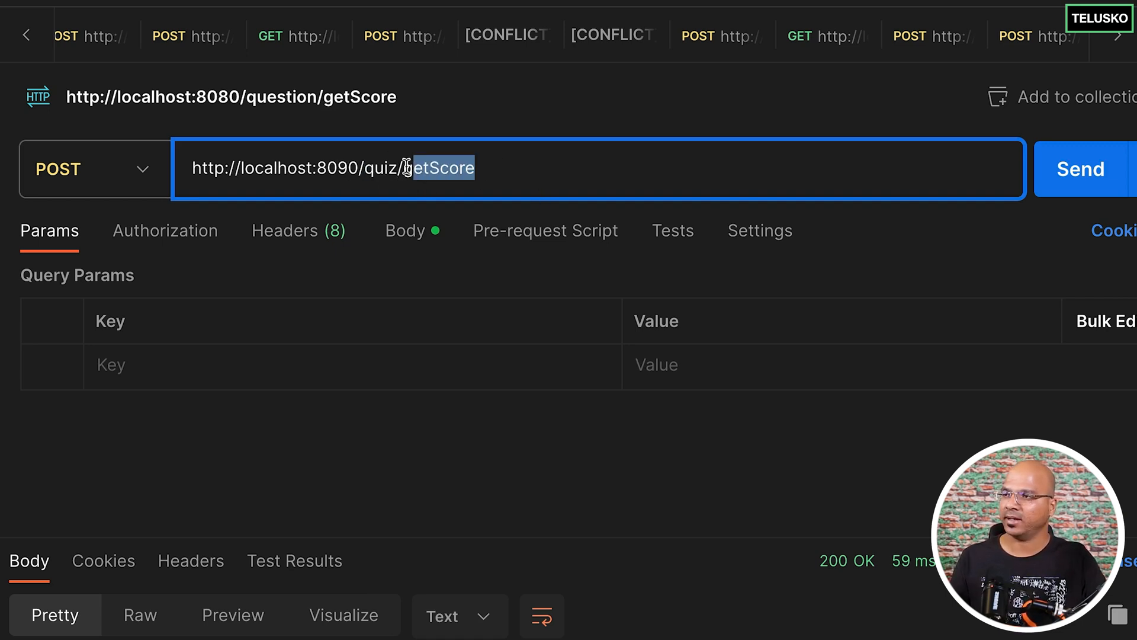
text(create)
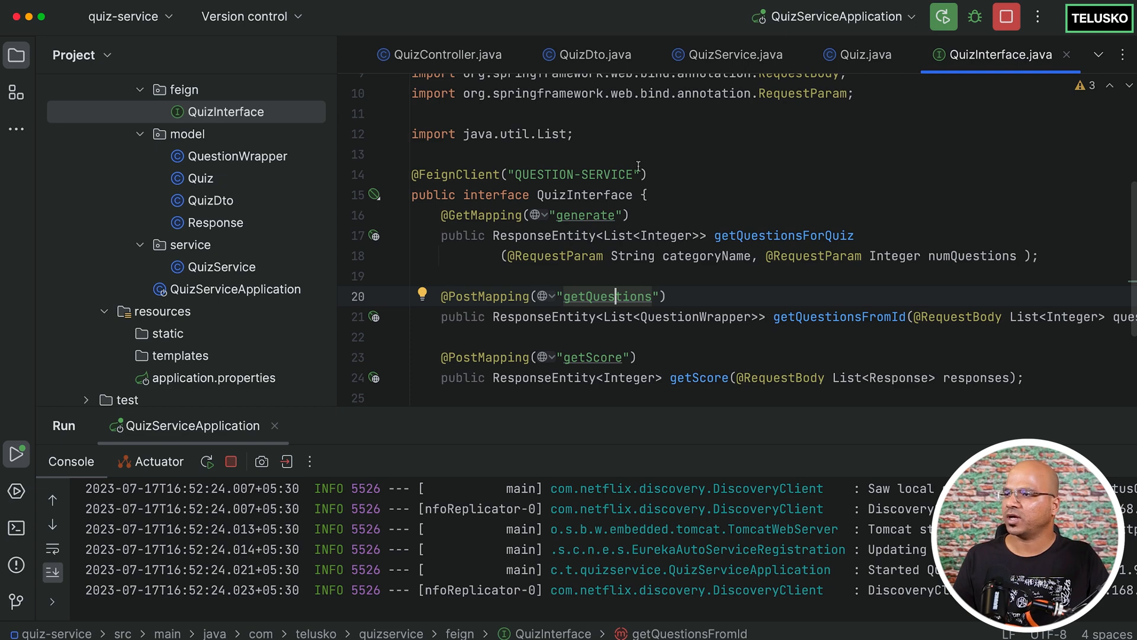
click(441, 55)
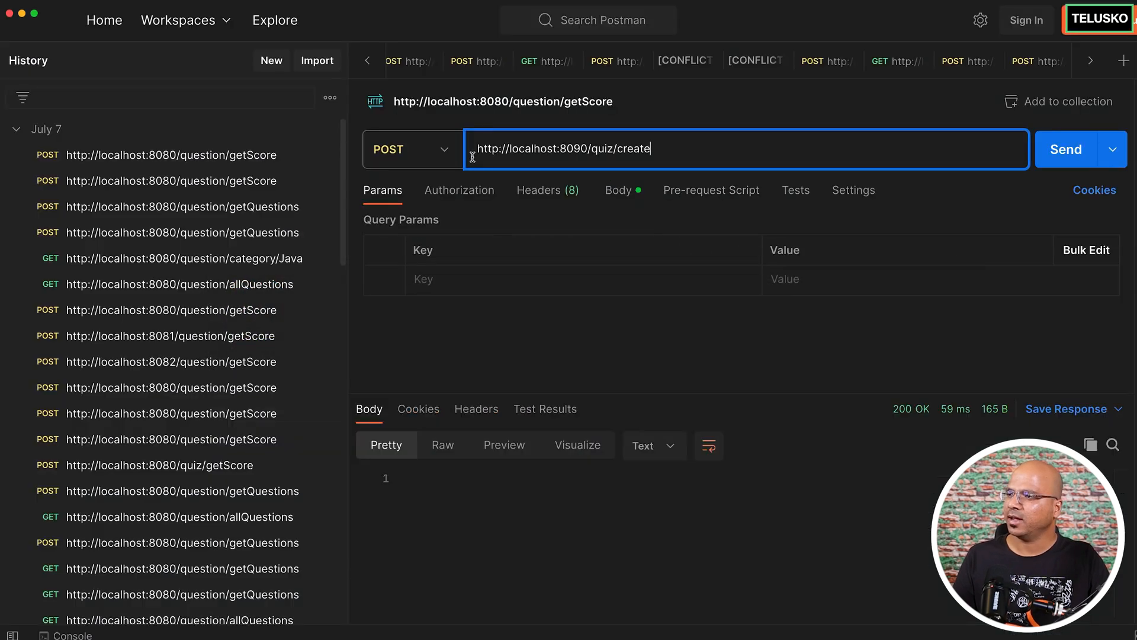
Inspect QuizController's create mapping and jump into the QuizDto class it accepts.
click(618, 190)
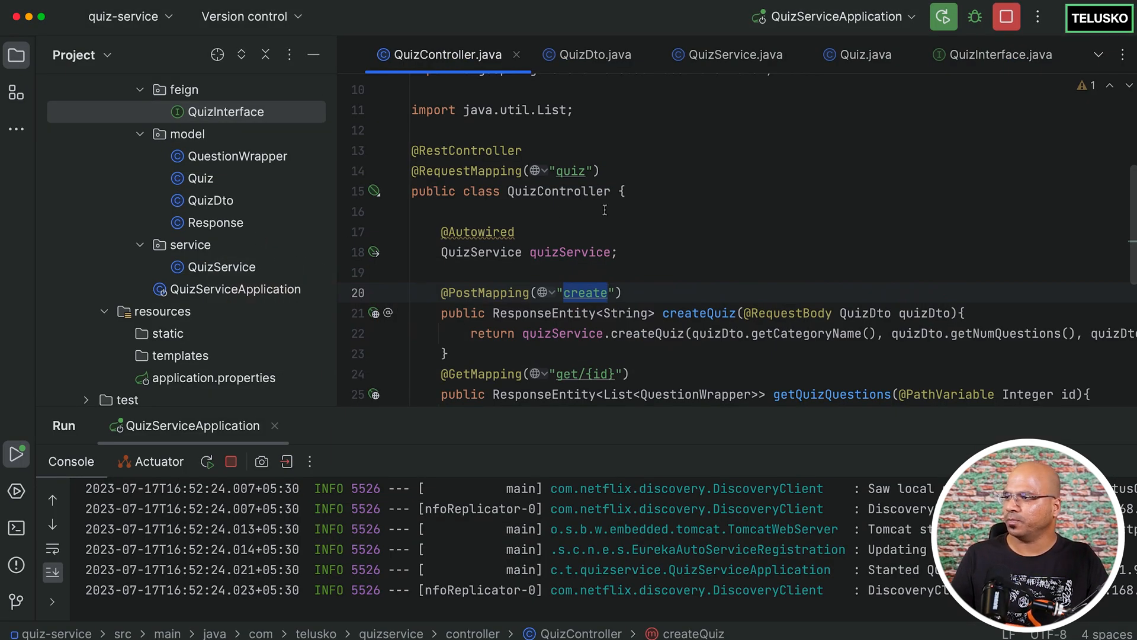
double_click(922, 313)
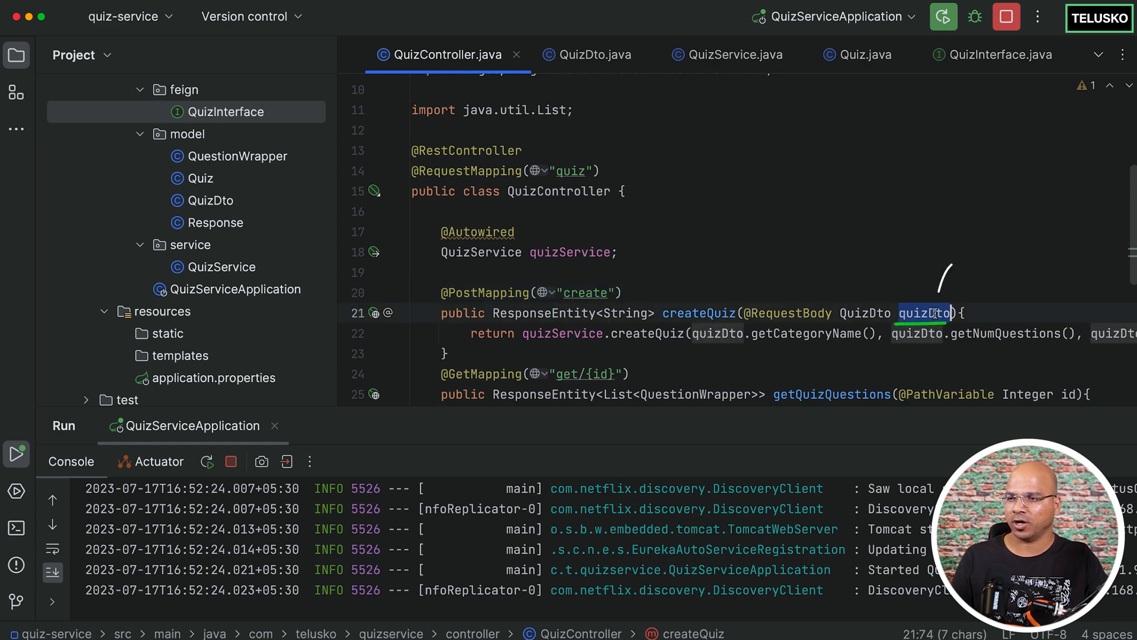
click(211, 200)
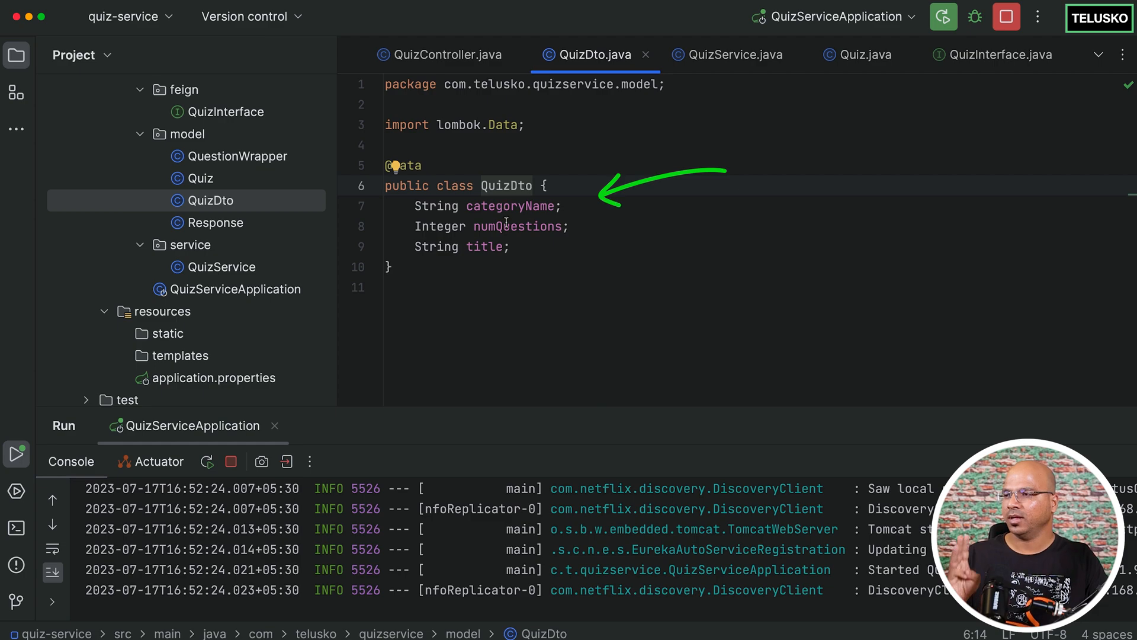
click(487, 246)
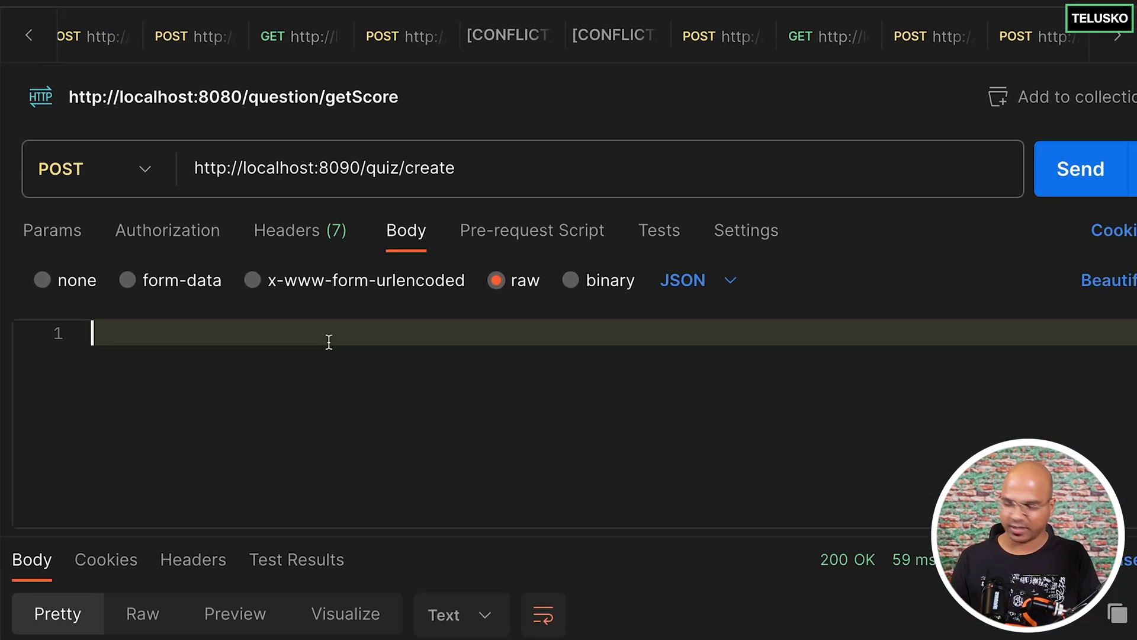
Write the raw JSON body: categoryName "Java", numQuestions 5, title "Springers Quiz 1".
text({})
text("categoryName" : ")
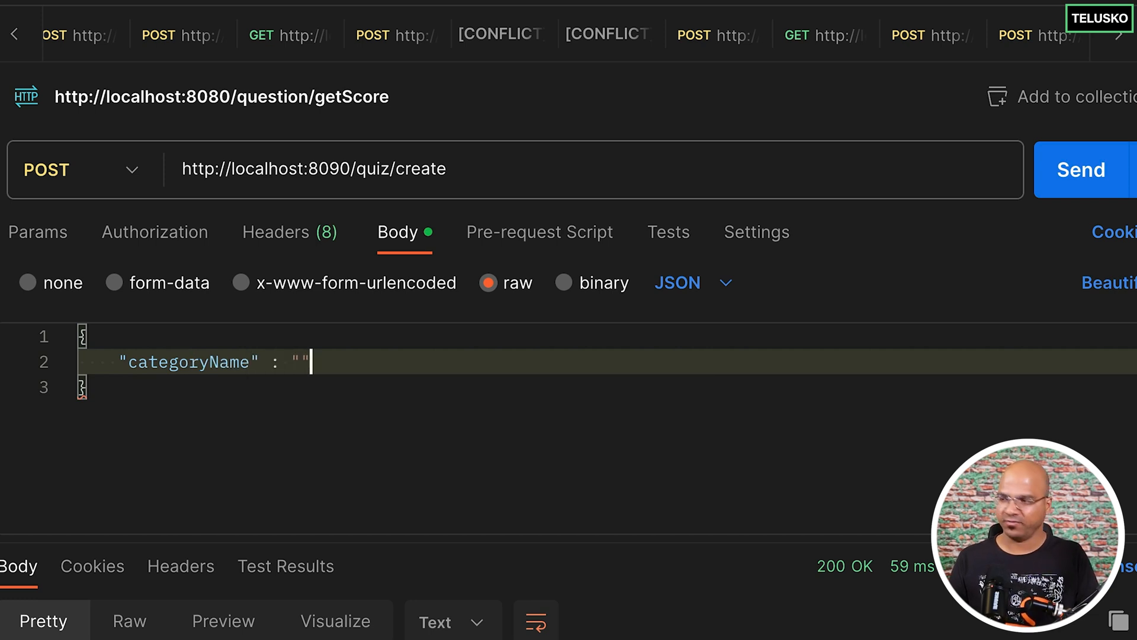
text(Java)
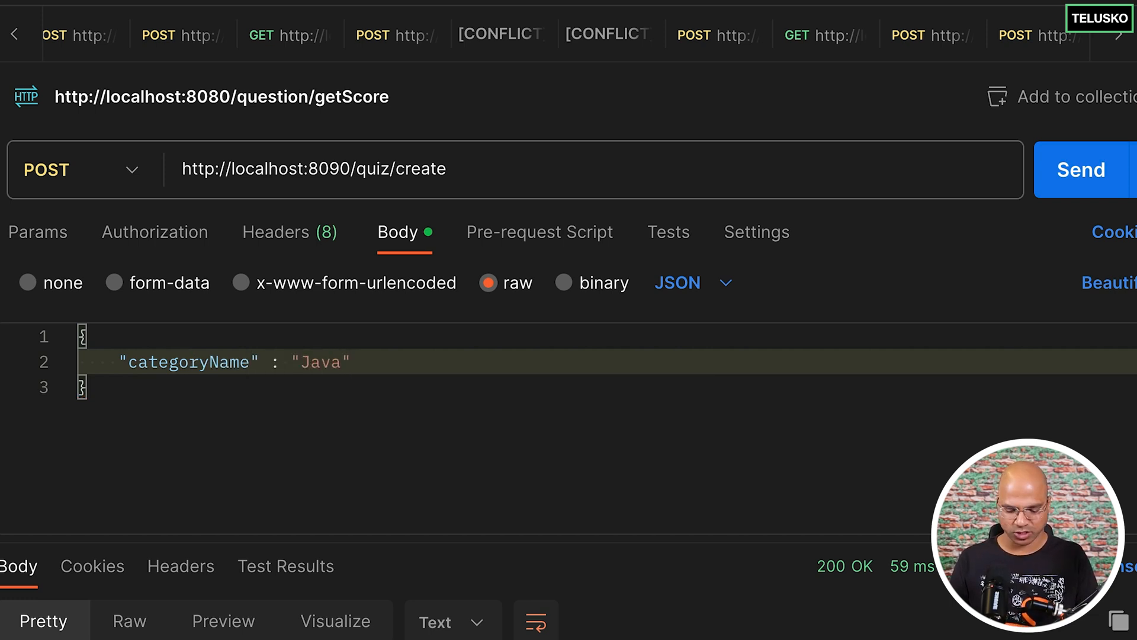
text(",)
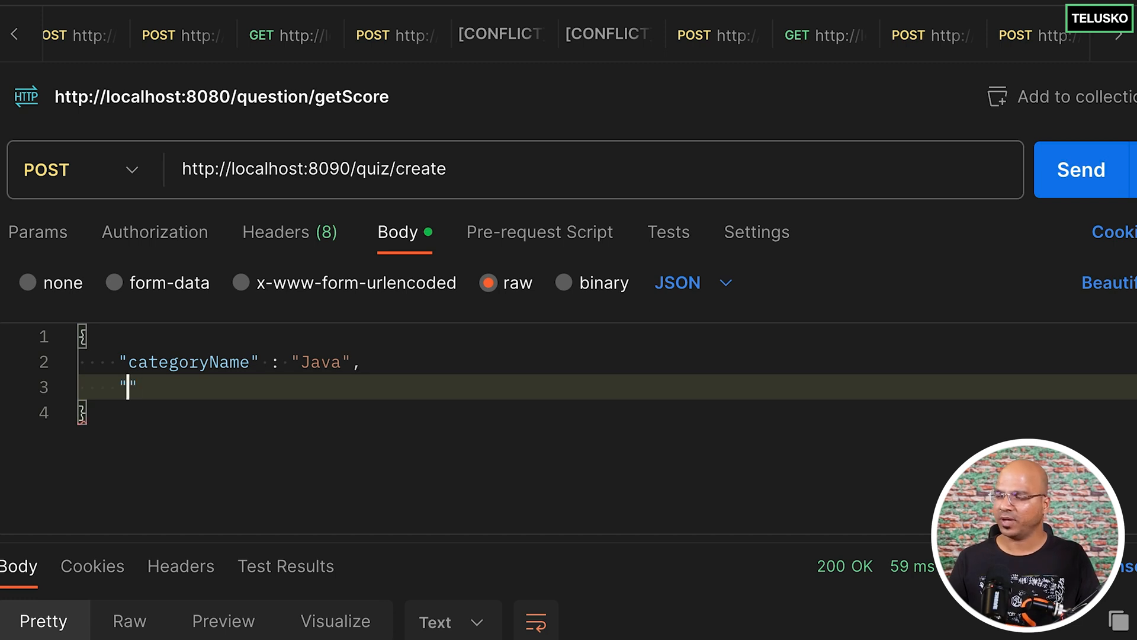
text(num)
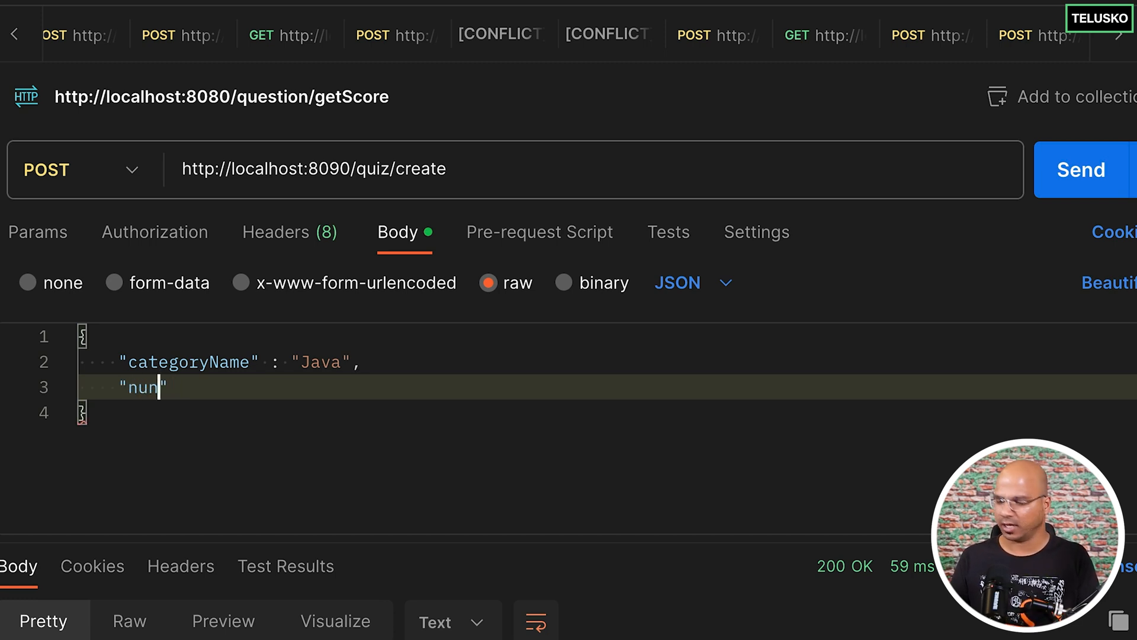
text(Questions)
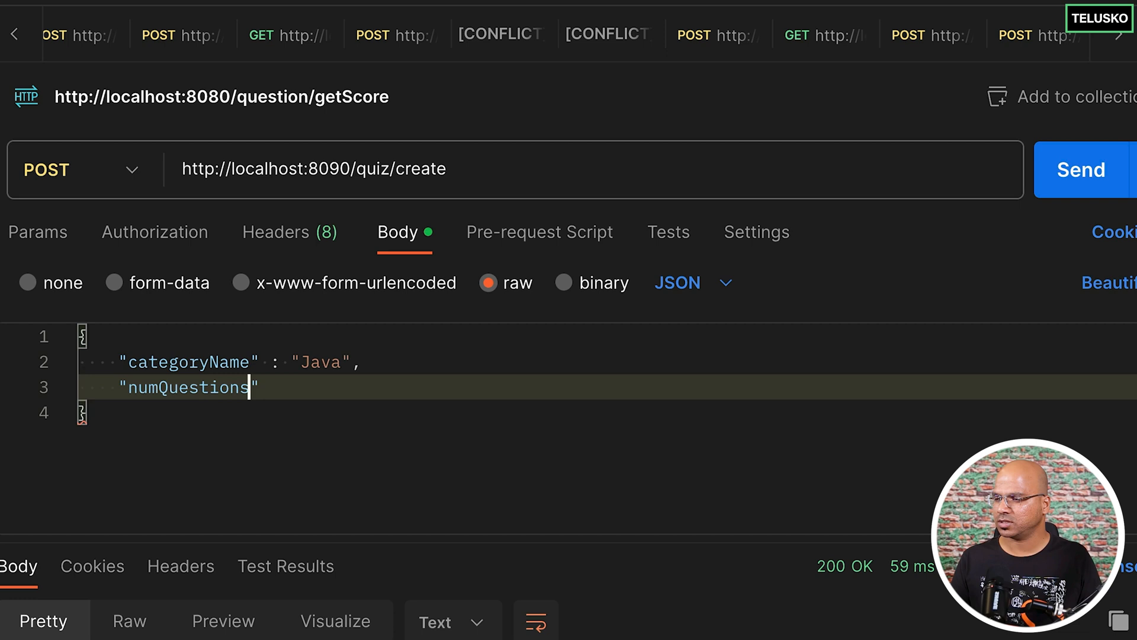
text(:)
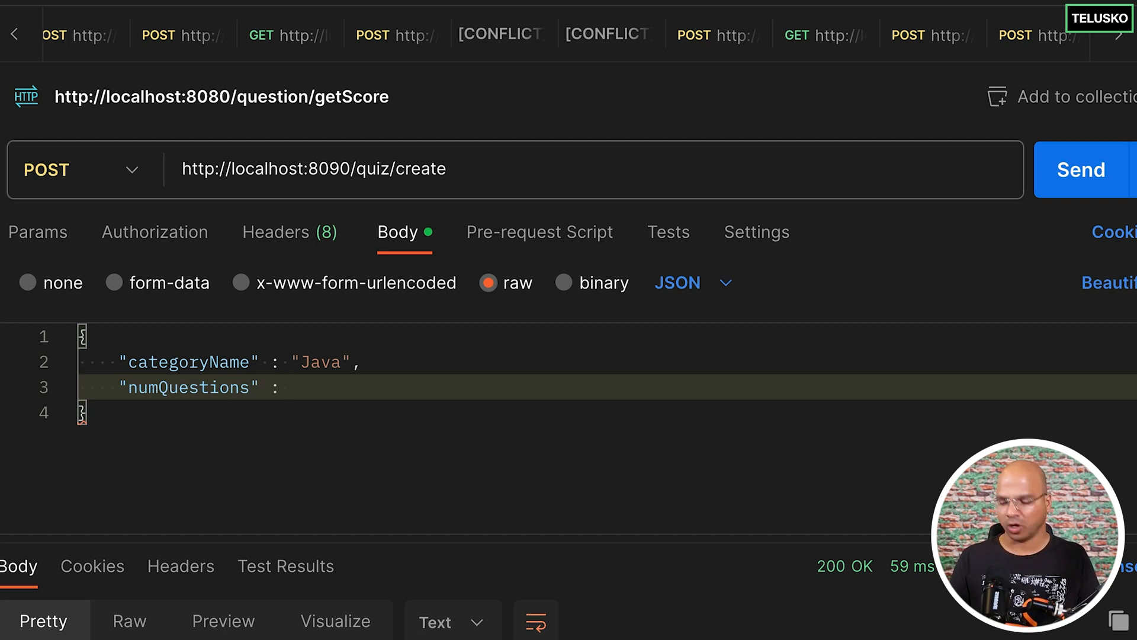
text(5,)
text(")
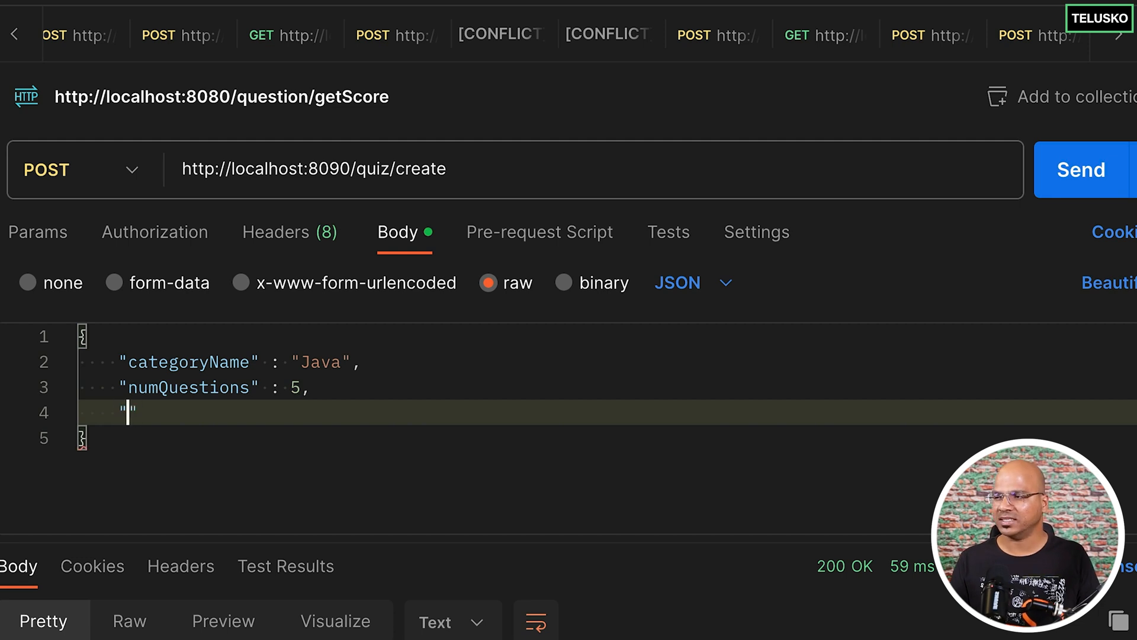
text(title" :)
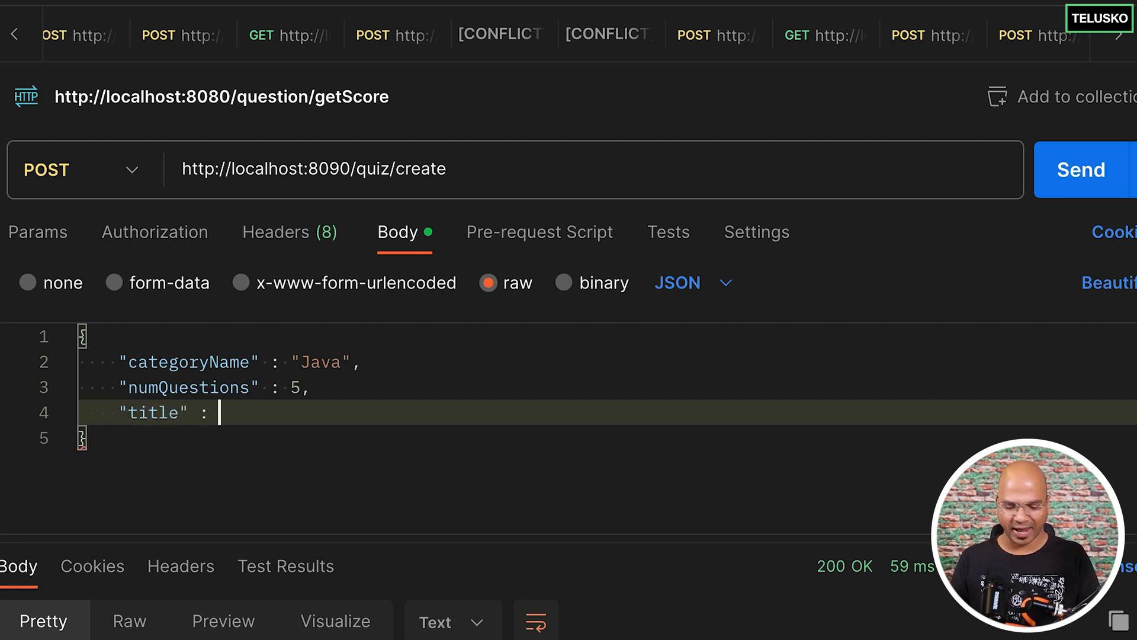
text(")
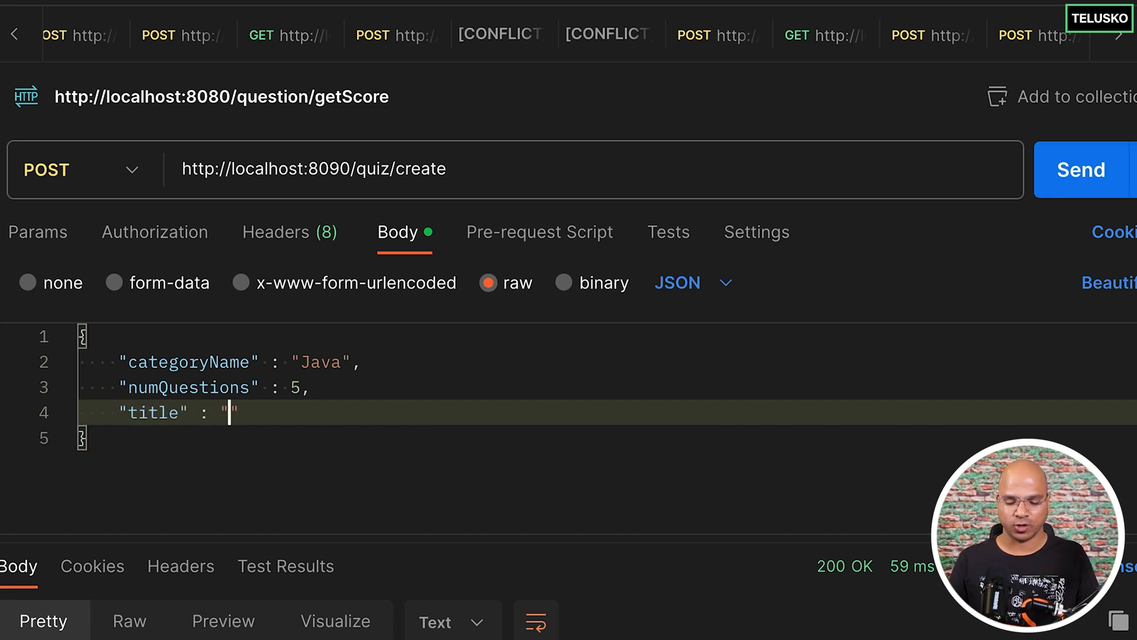
text(Springers Quiz)
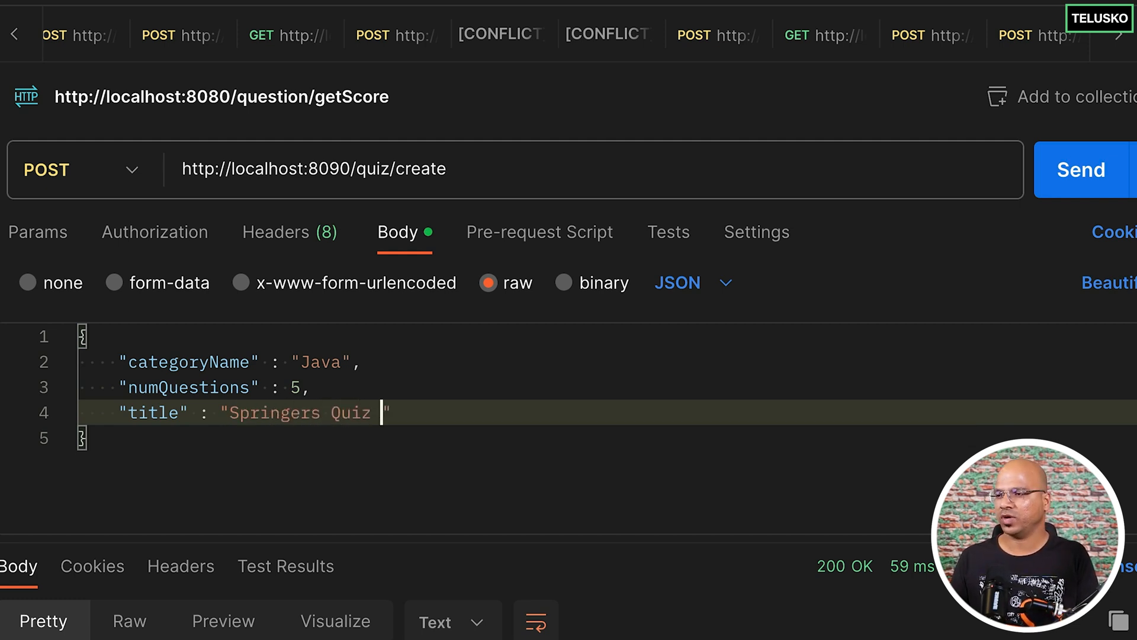
text(1)
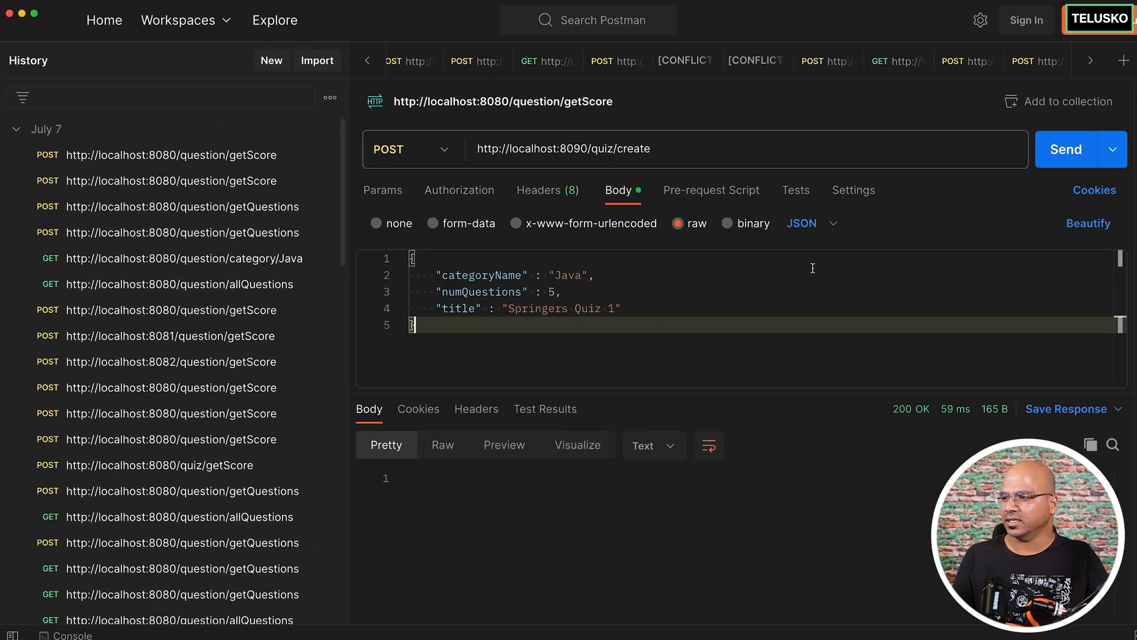
Send quiz/create, get a 500 error, and trace it to a Feign 404 on /generate.
click(1065, 149)
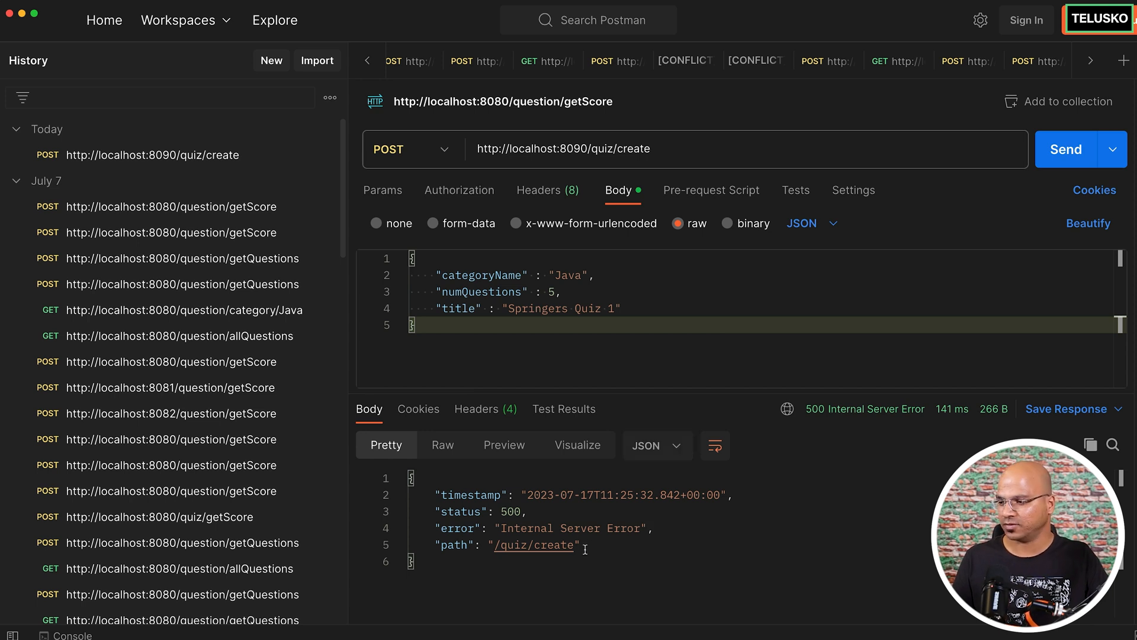
double_click(512, 512)
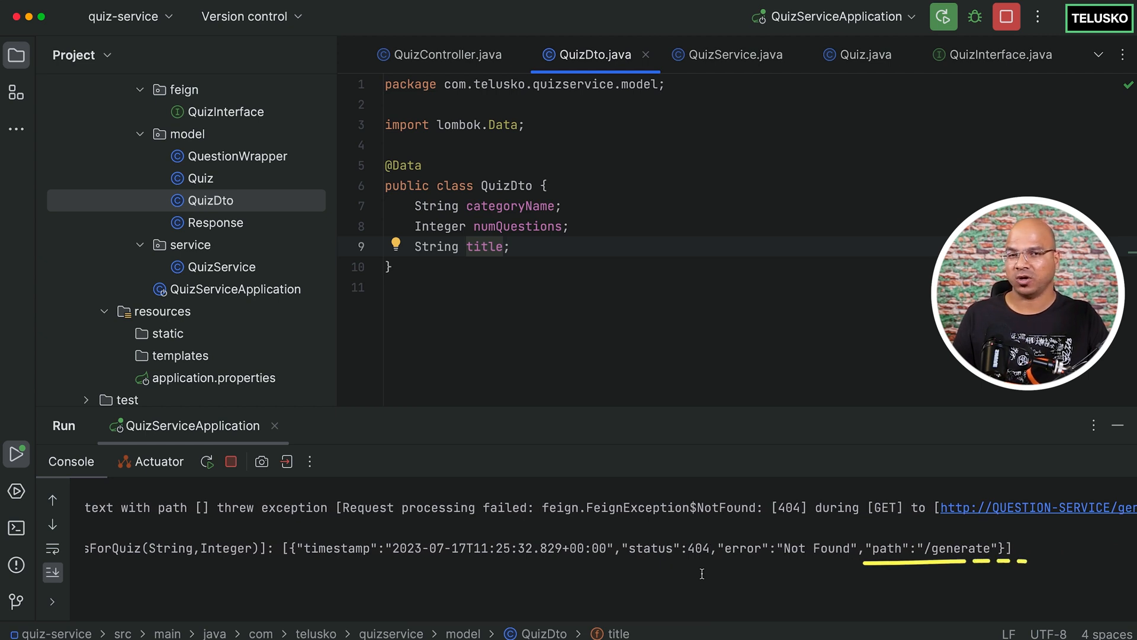
scroll(left, 3)
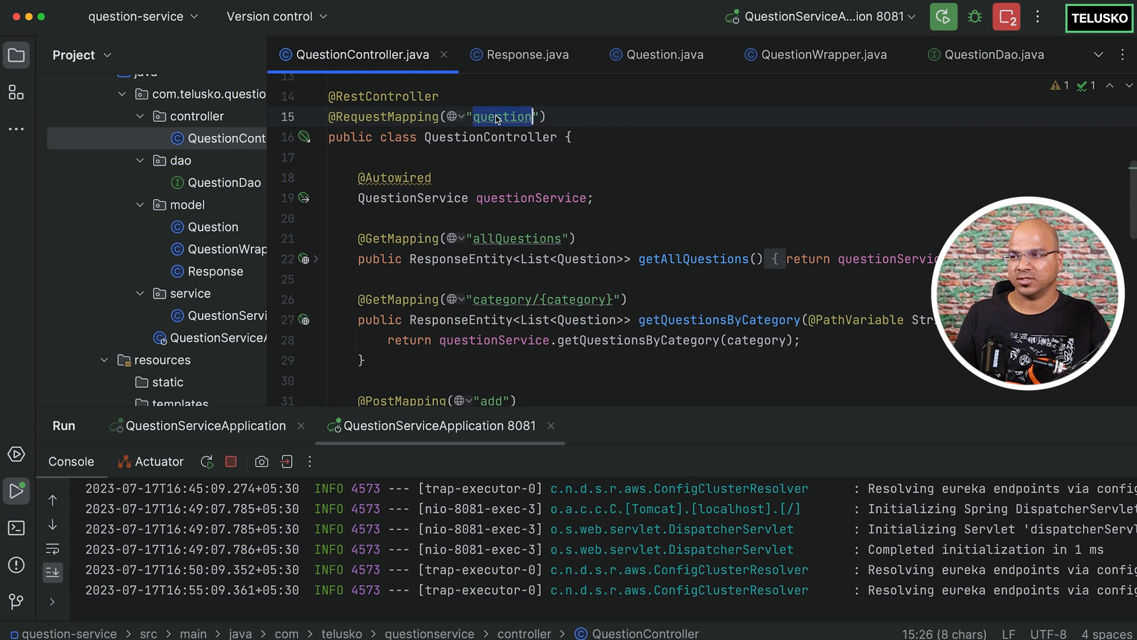
mouse_move(919, 197)
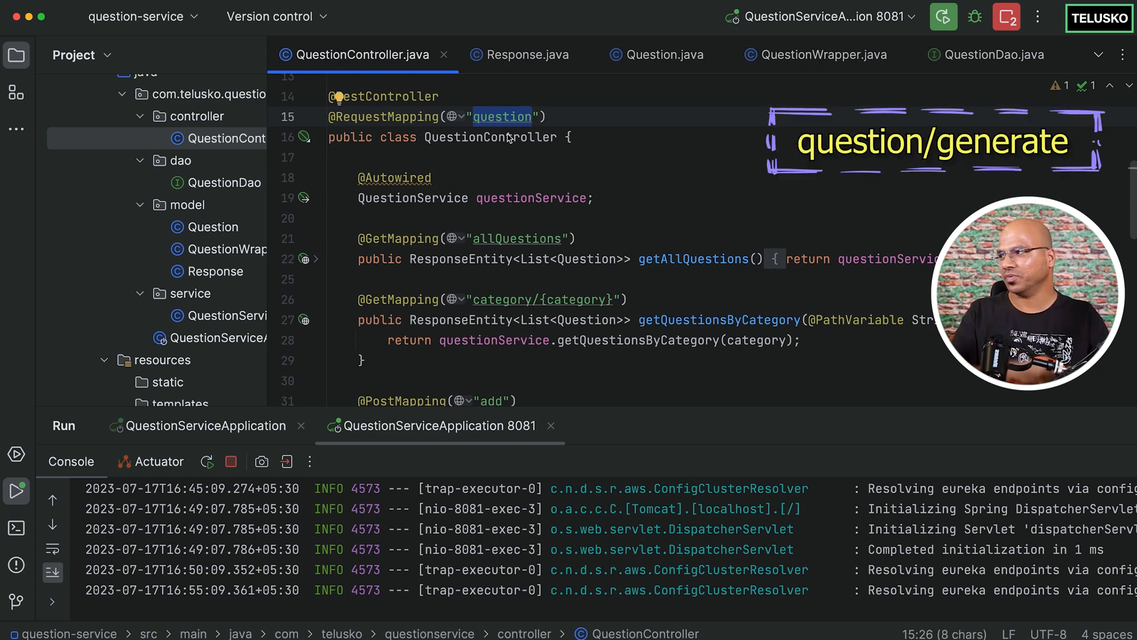
Show the Open Projects list from the question-service title bar.
click(141, 16)
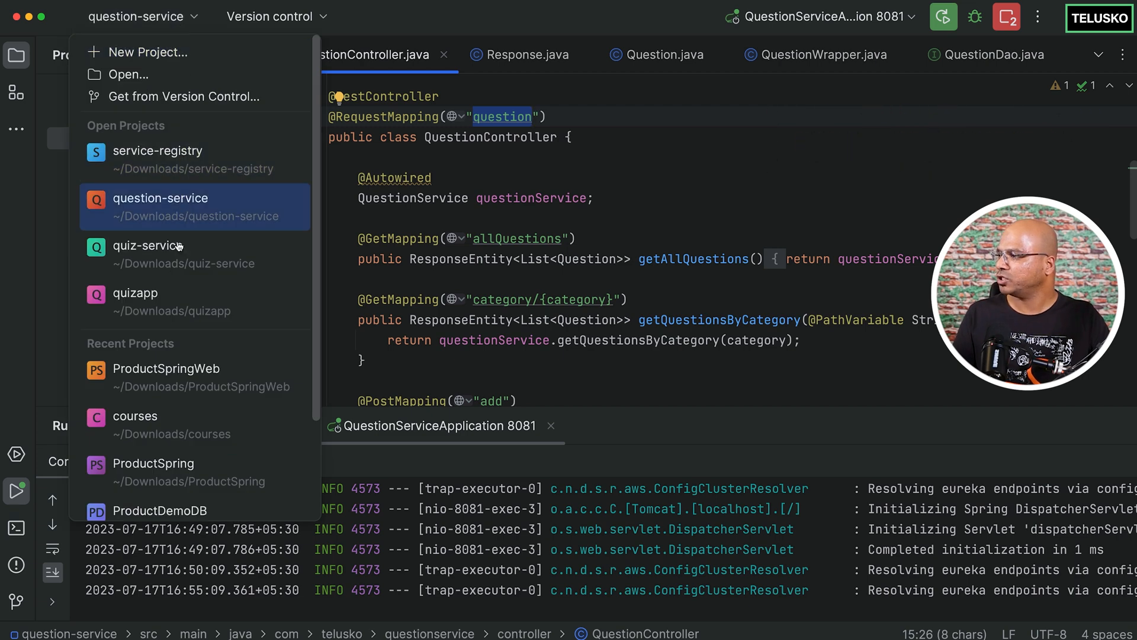
In quiz-service QuizInterface, change mappings to question/generate, question/getQuestions and question/getScore.
click(150, 245)
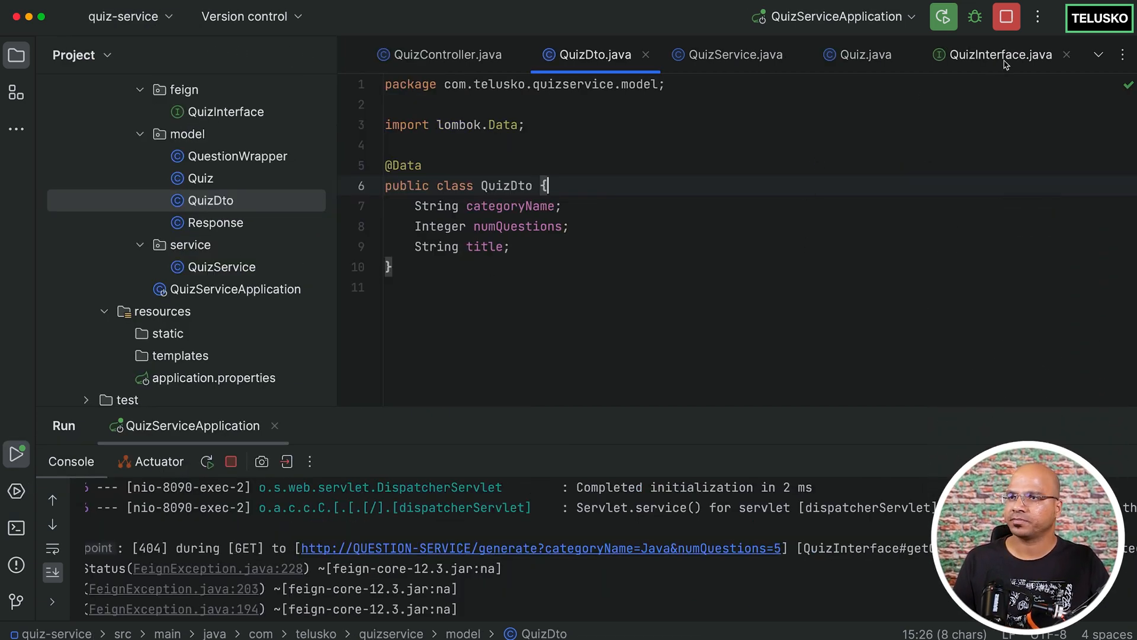
click(1000, 55)
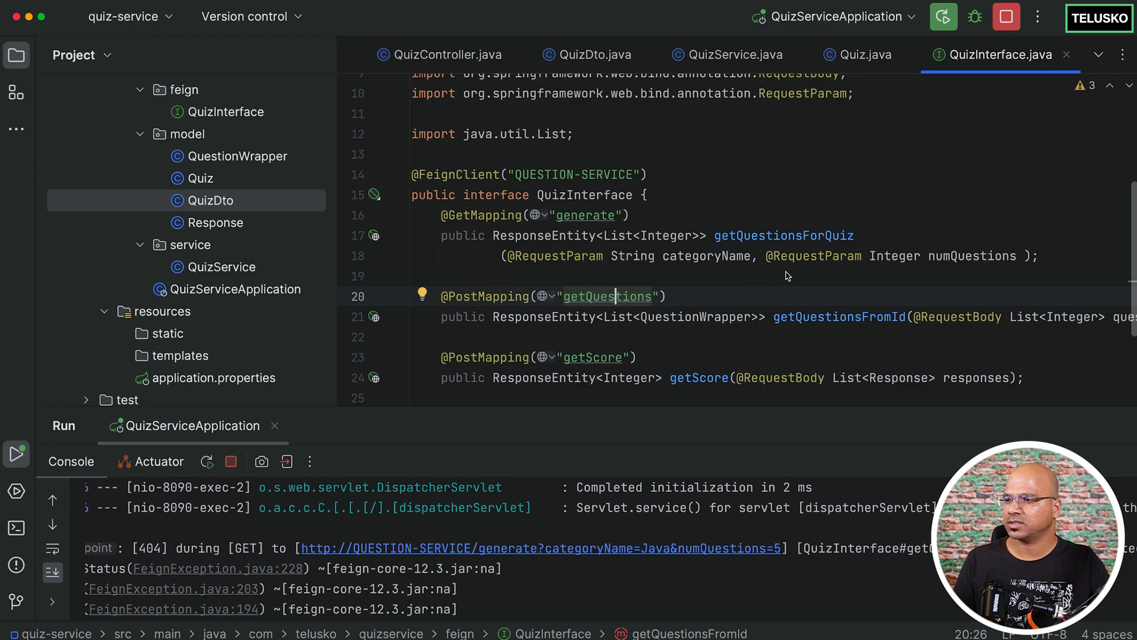
click(588, 214)
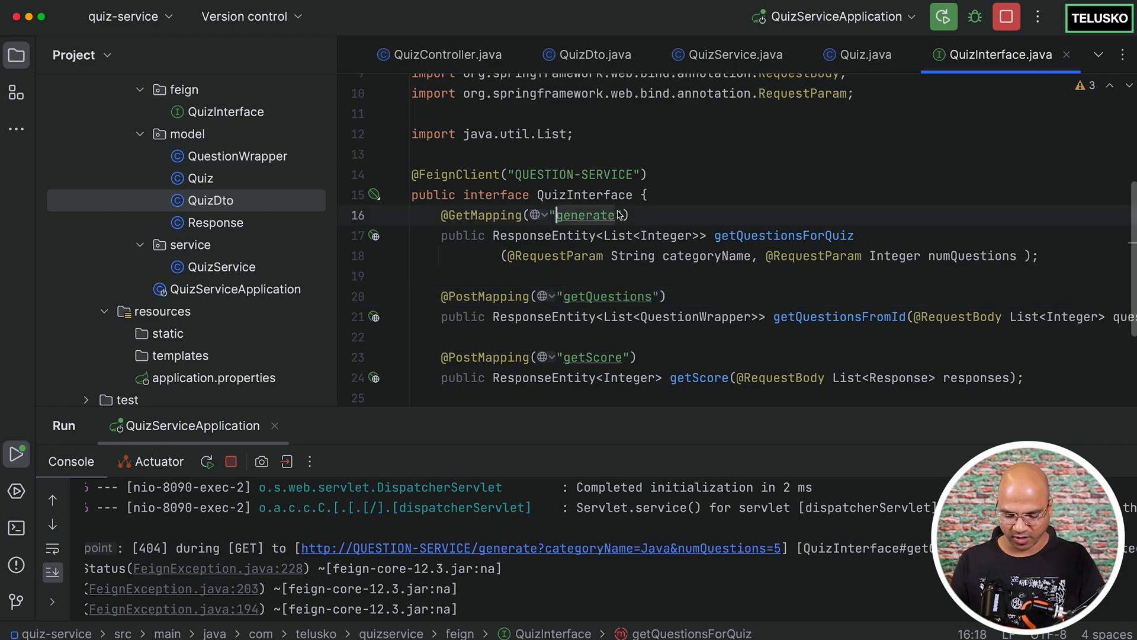
text(question/)
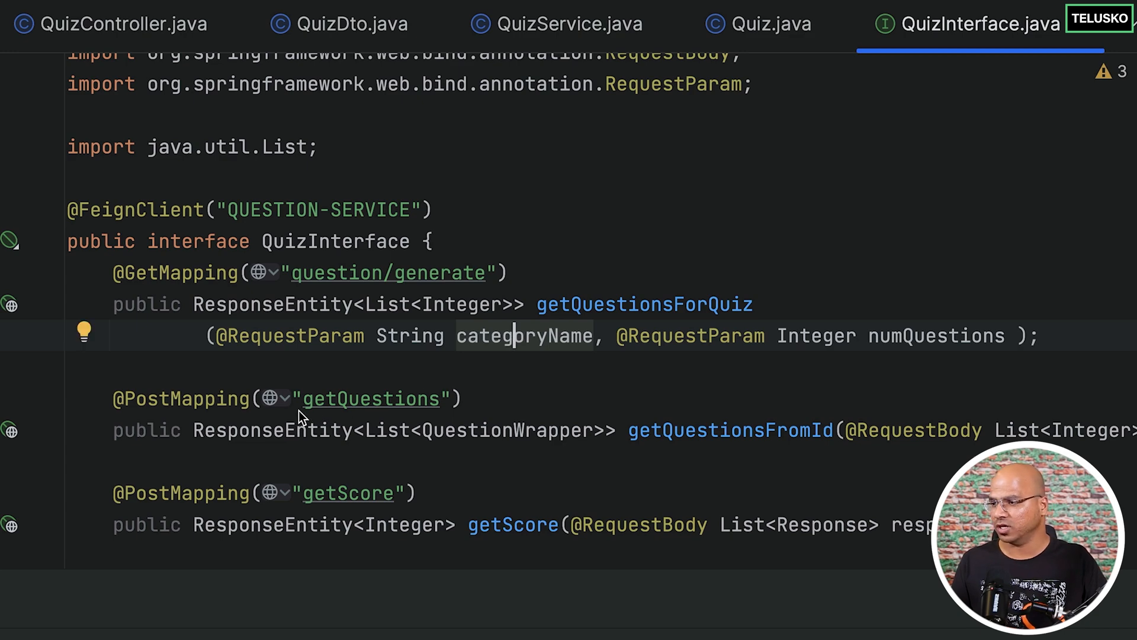
double_click(335, 272)
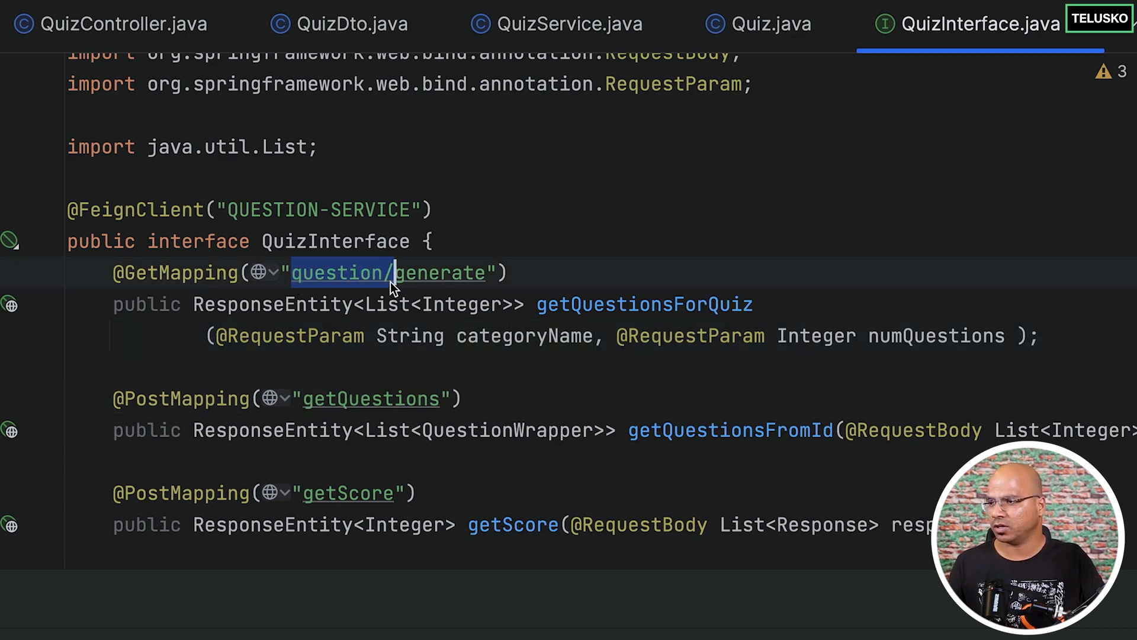
text(question/)
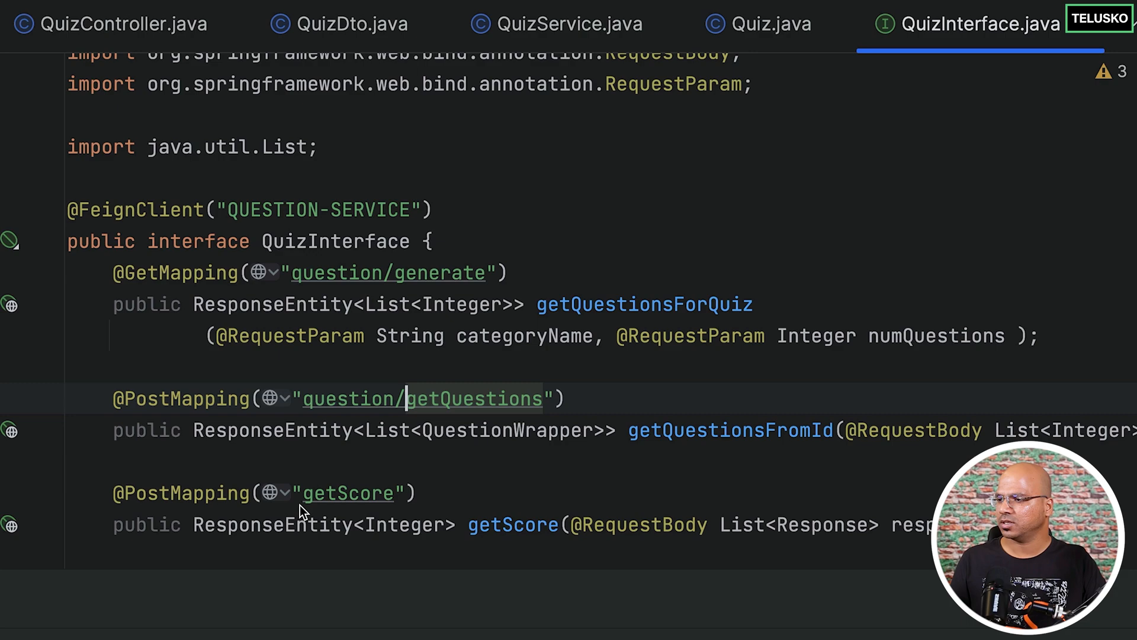
text(question/)
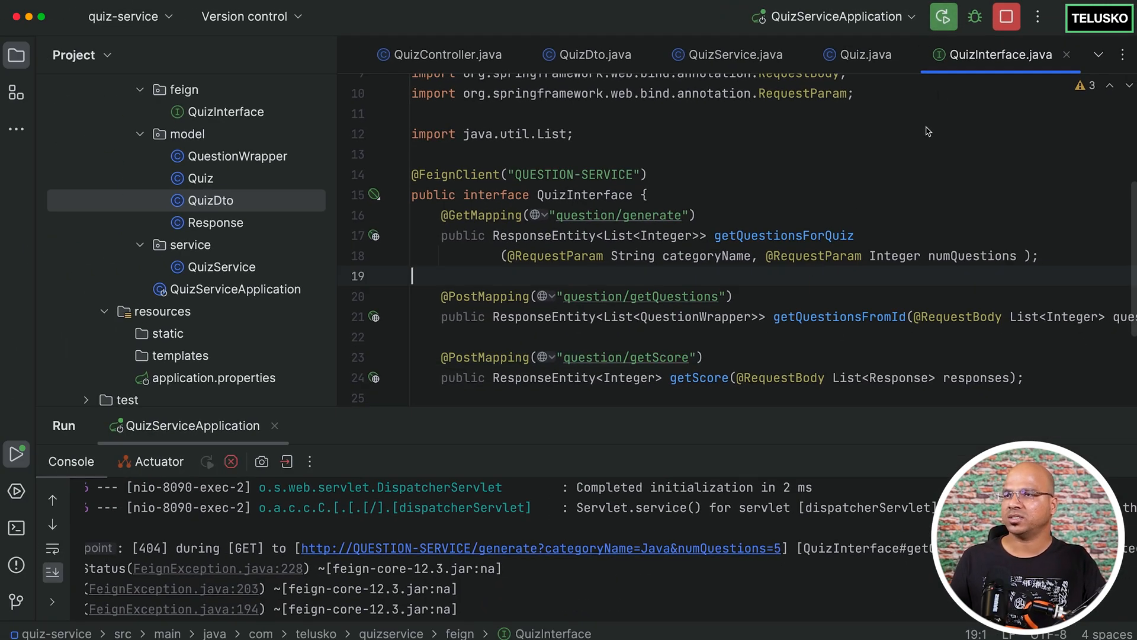
mouse_move(772, 264)
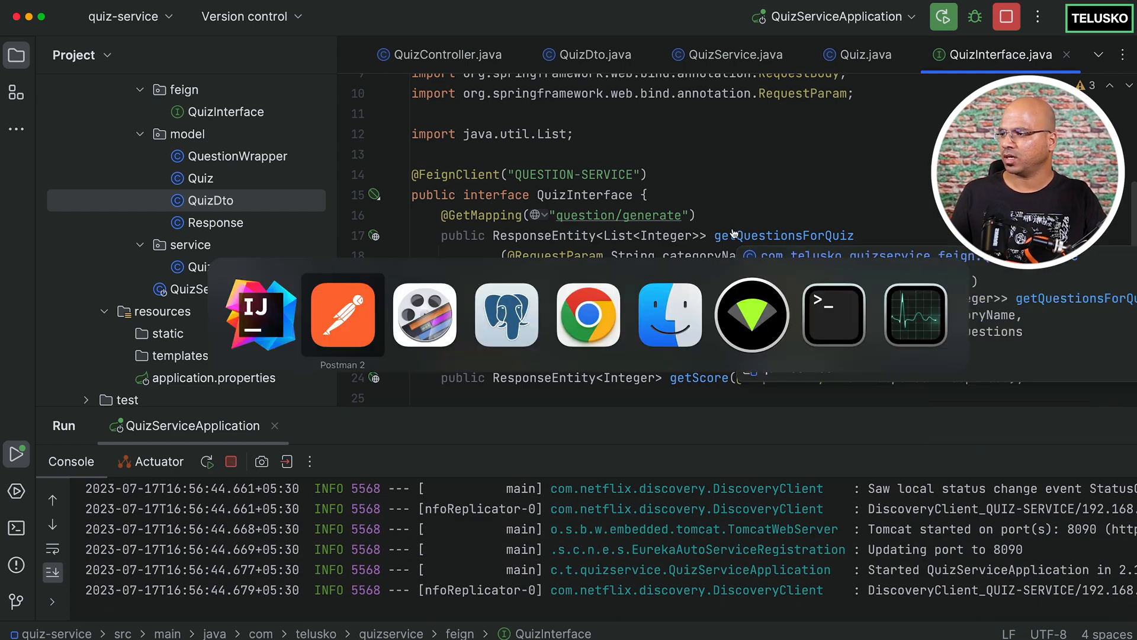
Resend localhost:8090/quiz/create and receive 201 Created with a Success body.
click(341, 313)
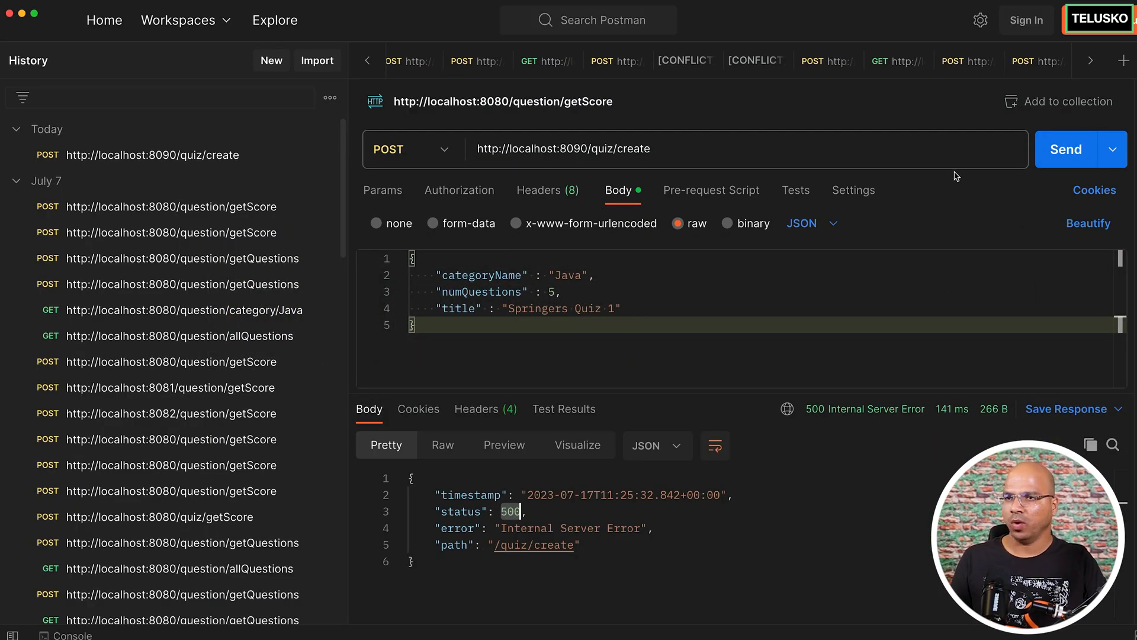
click(1065, 149)
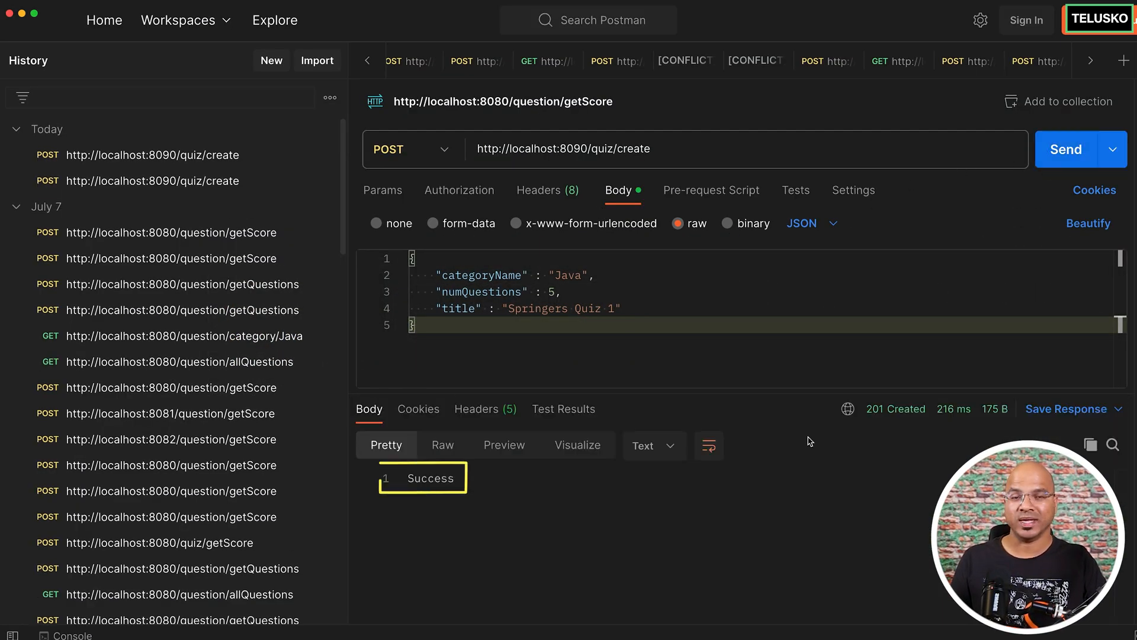
double_click(429, 478)
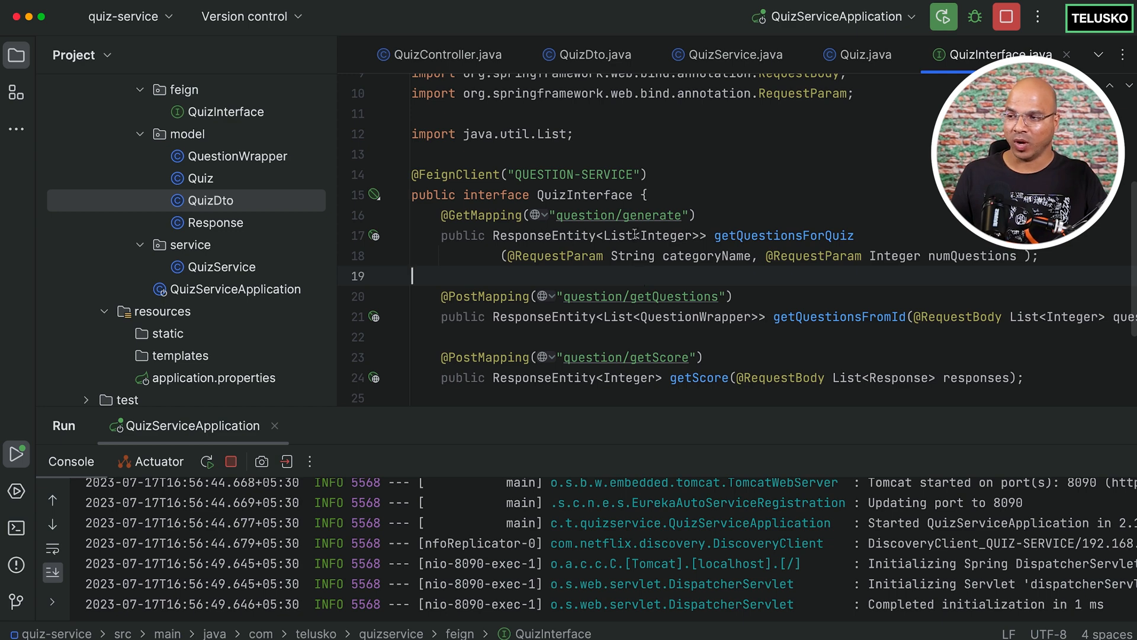
key(cmd+tab)
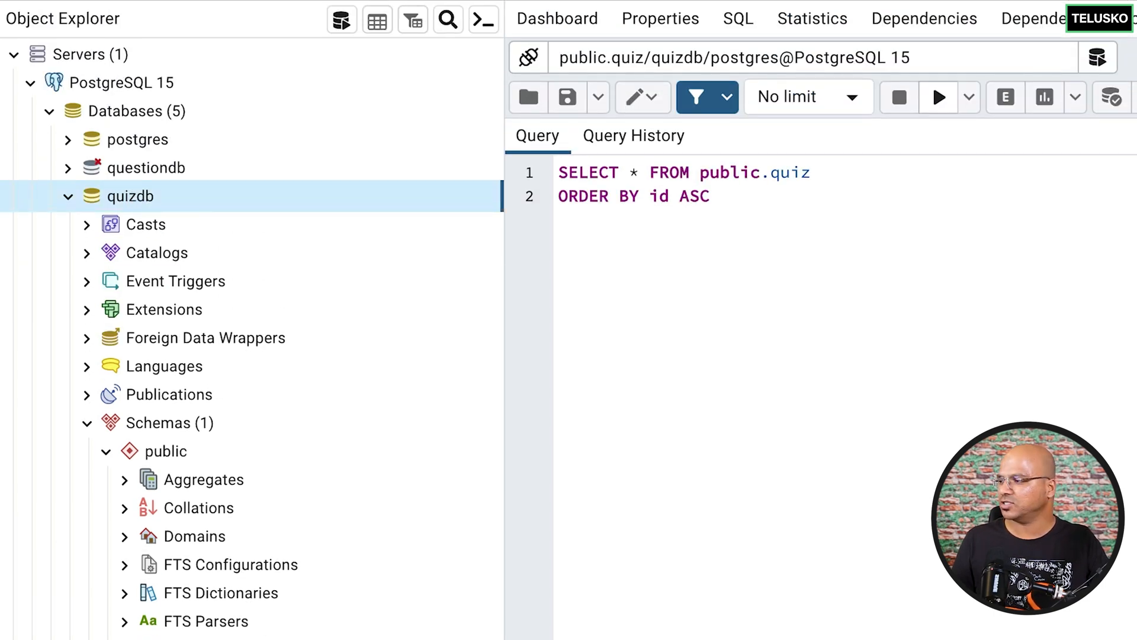
View all rows of the quiz and quiz_question_ids tables, showing Springers Quiz 1 and ids 17, 7, 18, 8, 6.
right_click(203, 376)
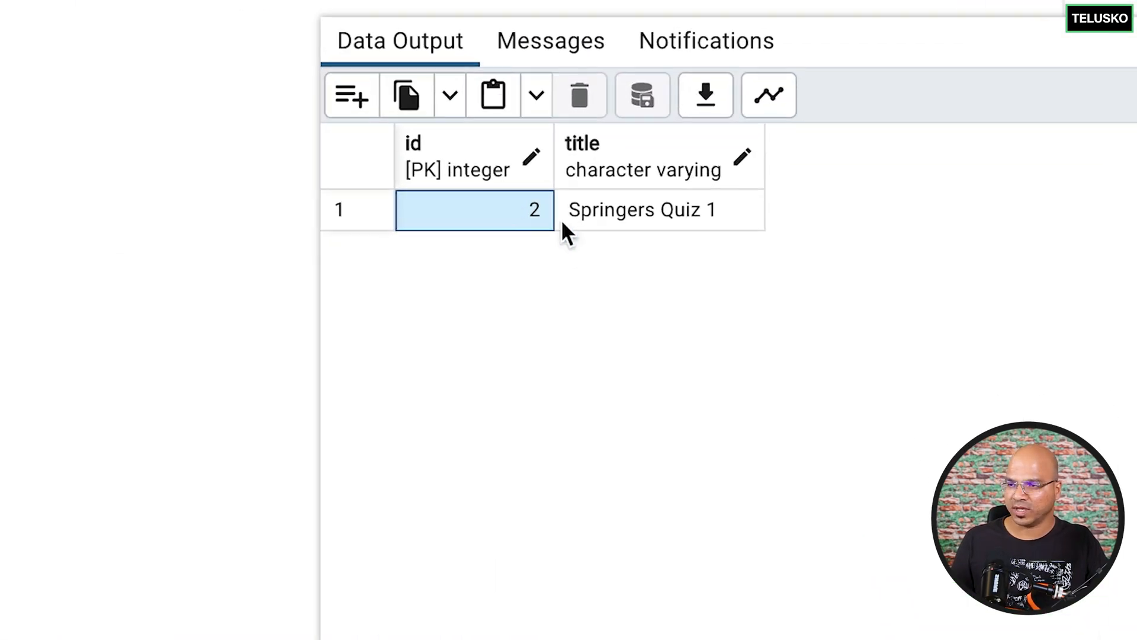
click(658, 210)
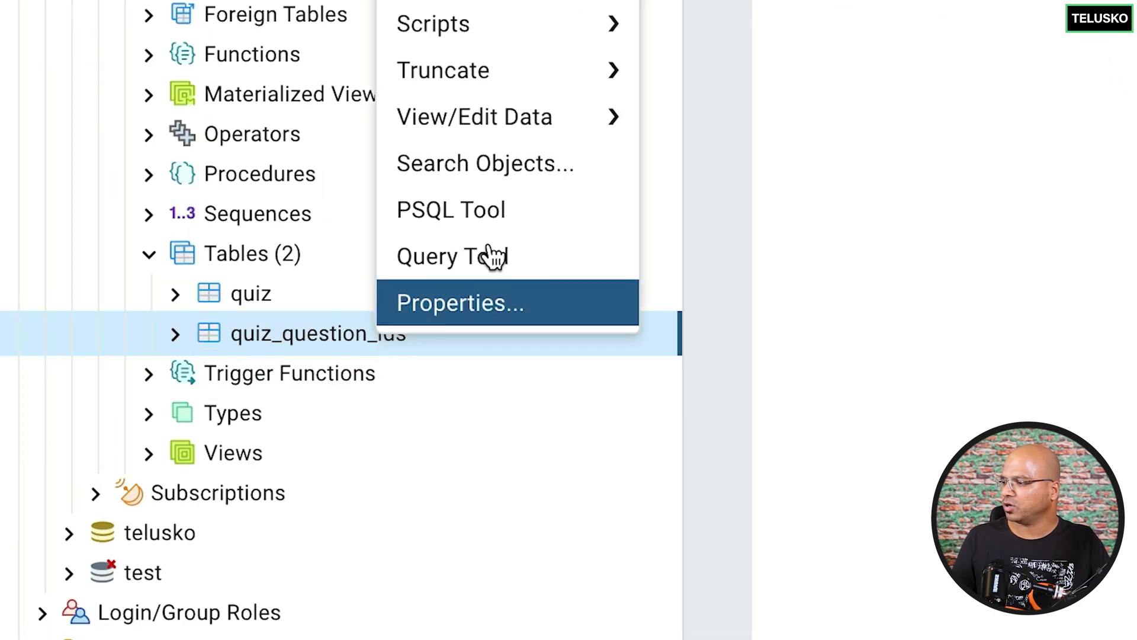
click(450, 256)
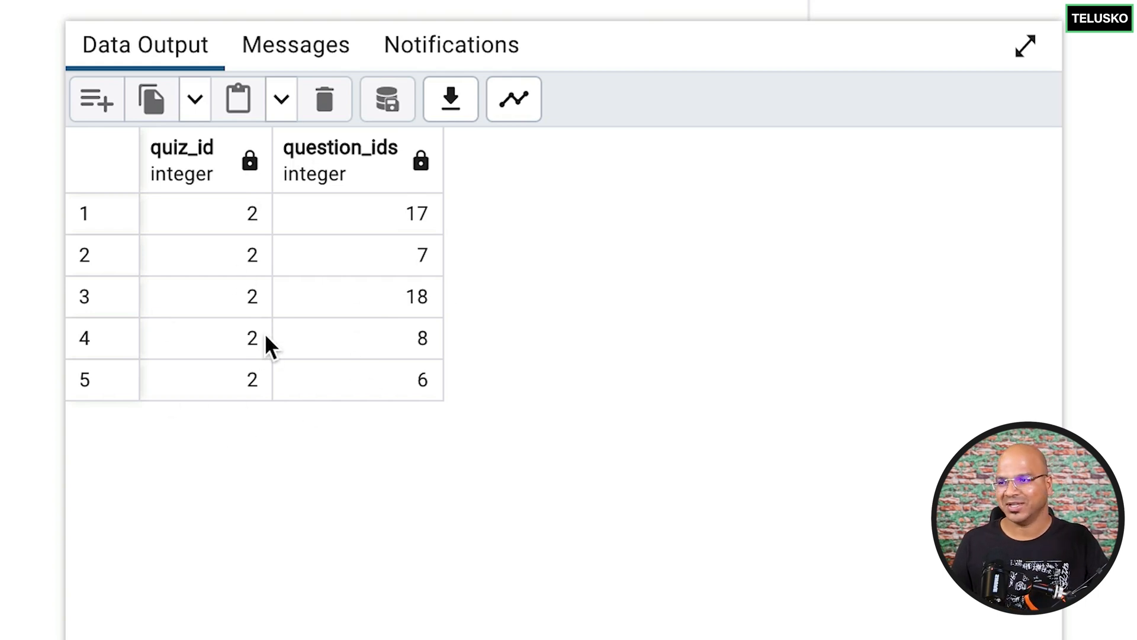
click(358, 296)
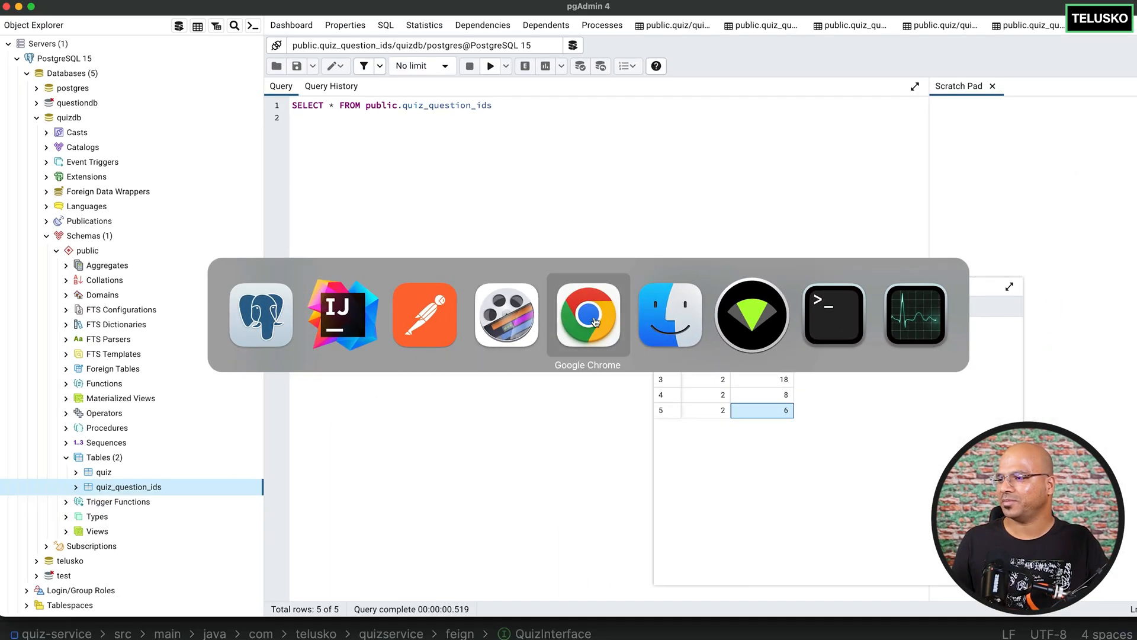
Show Eureka's registered instances: two QUESTION-SERVICE and one QUIZ-SERVICE on 8090, all UP.
click(588, 314)
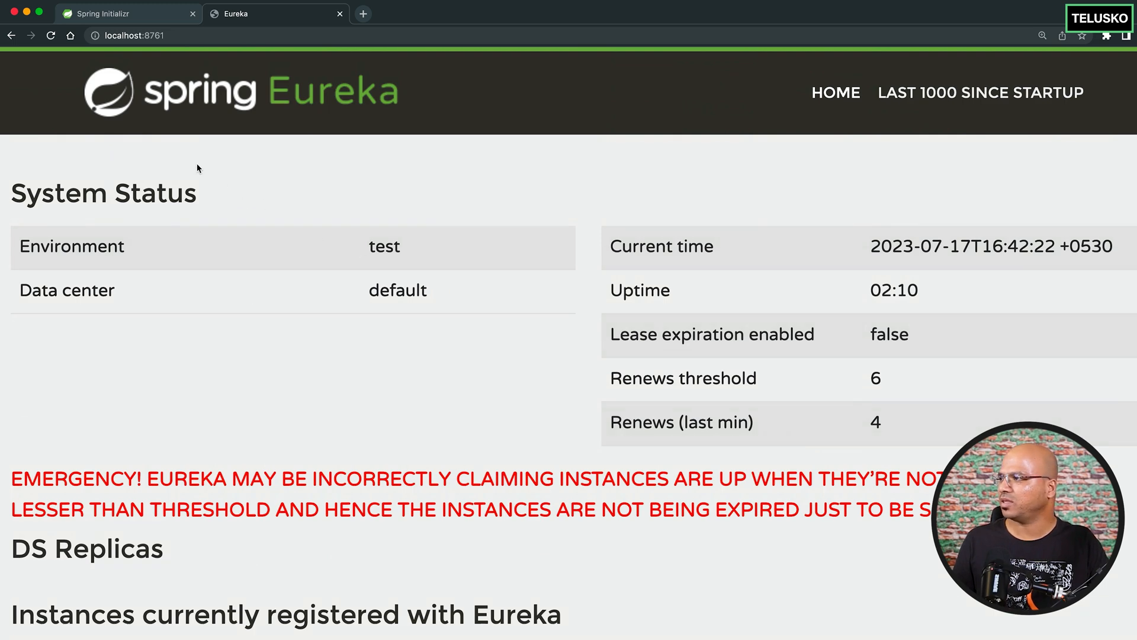
scroll(down, 3)
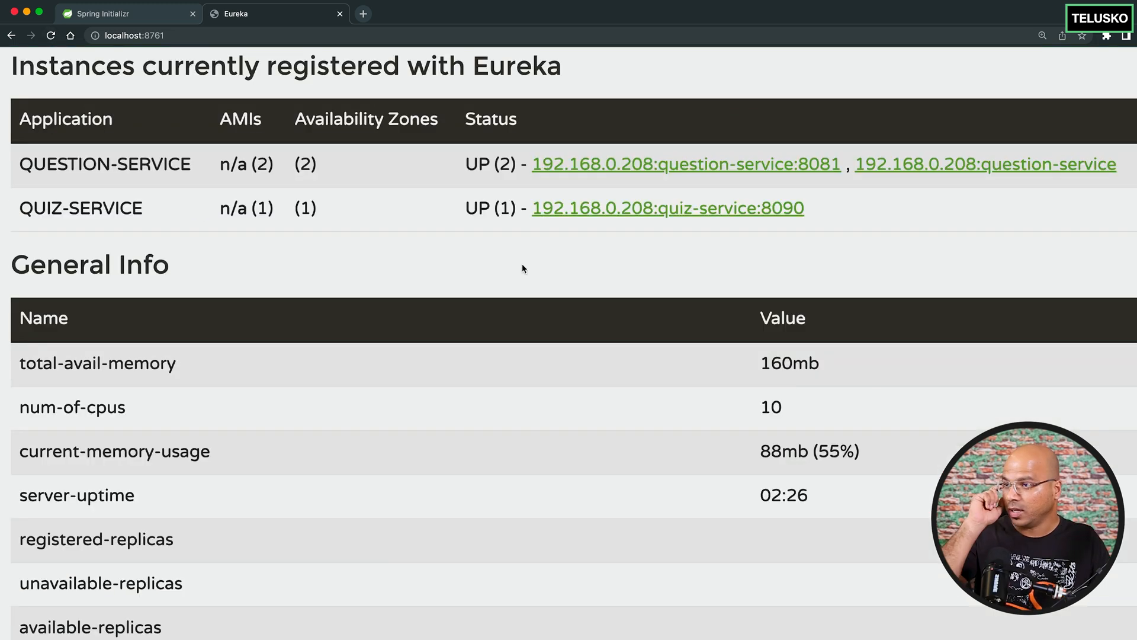
mouse_move(663, 224)
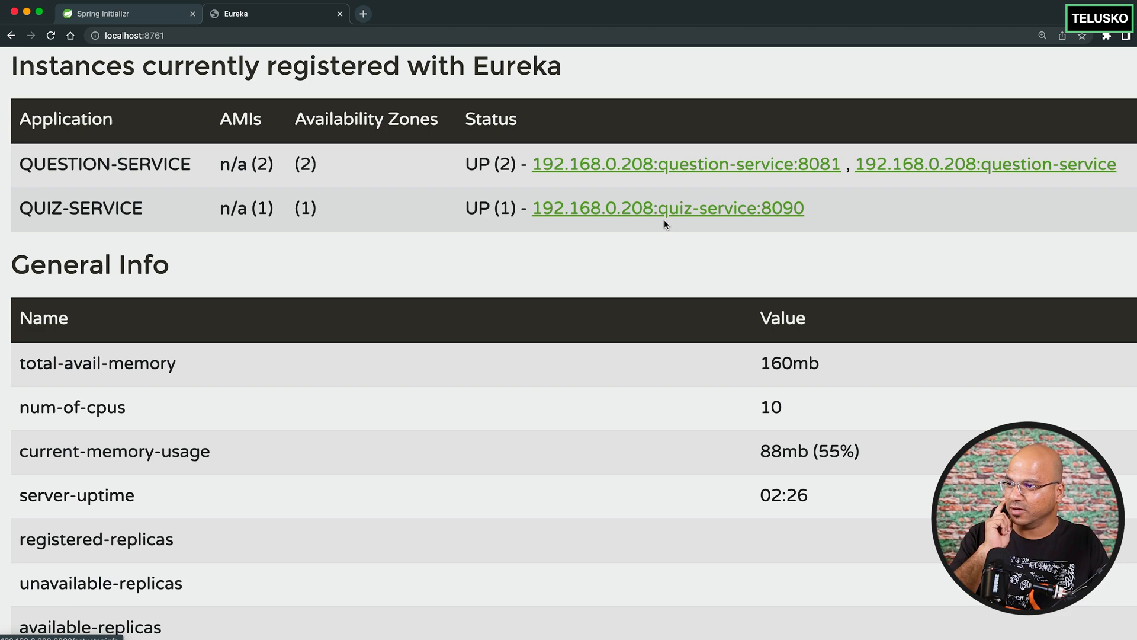
click(685, 163)
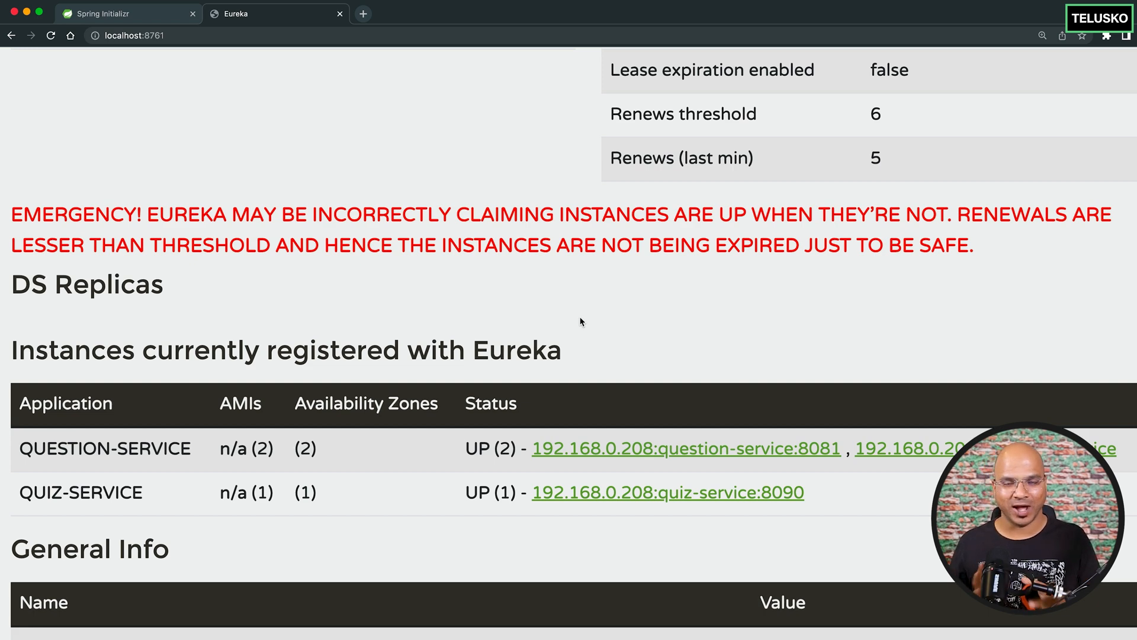
mouse_move(597, 320)
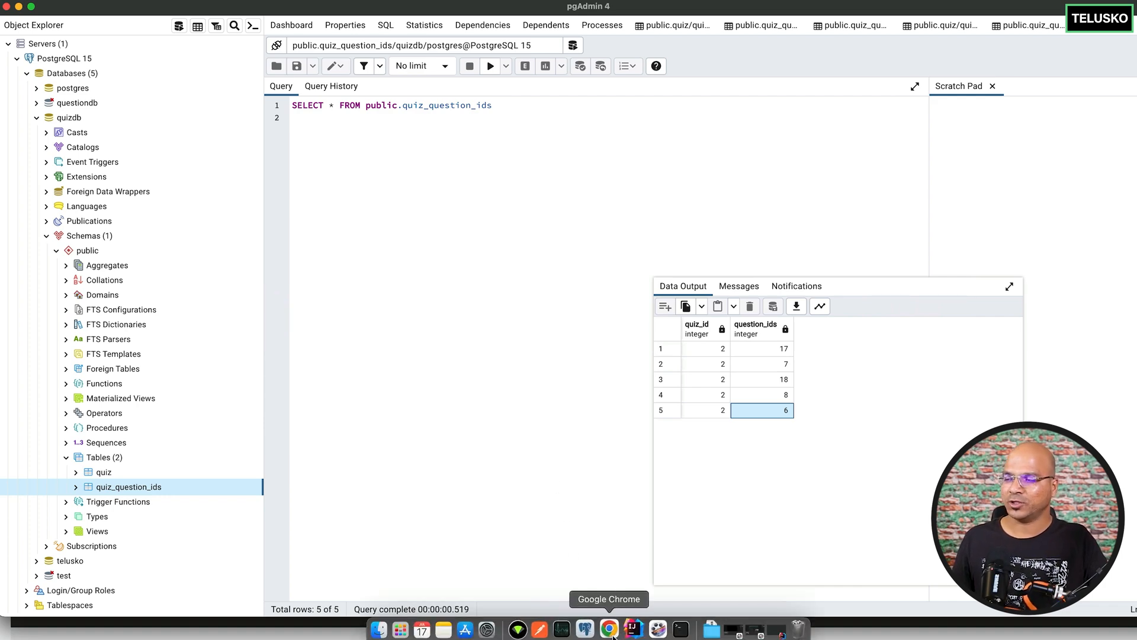
click(609, 628)
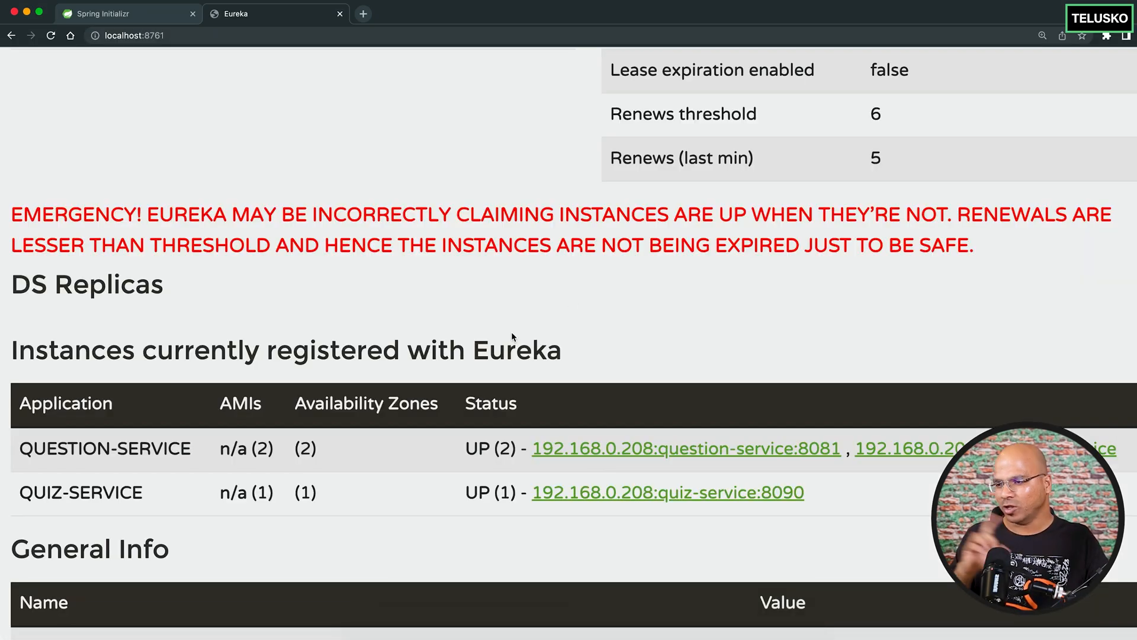